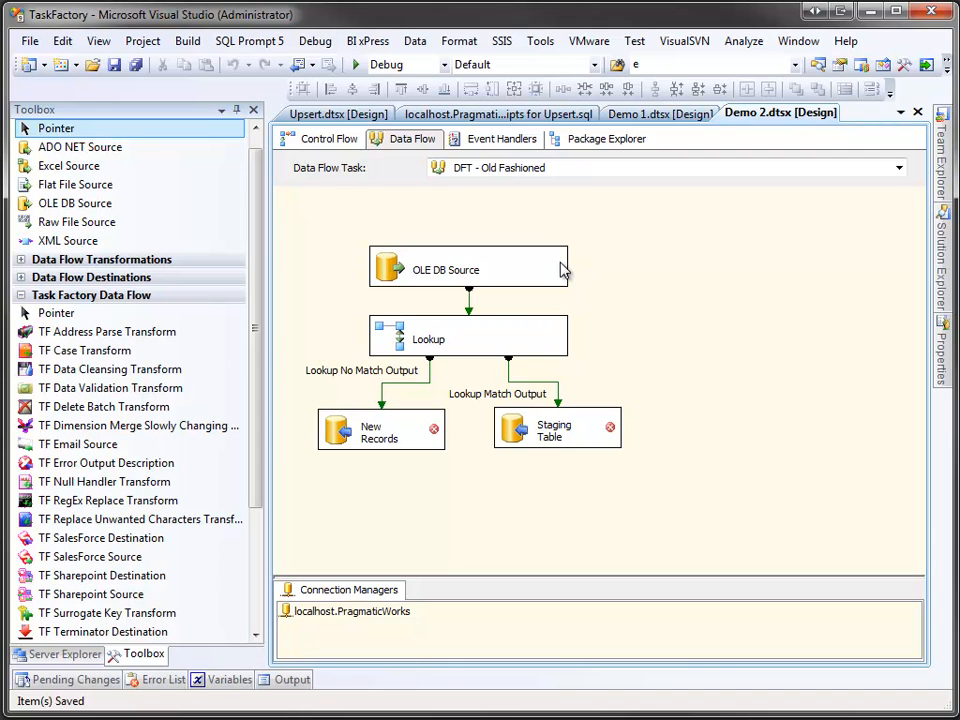
- Select the OLE DB source in the lookup flow, then show the Demo 2 control flow with its update-from-staging SQL task
click(468, 268)
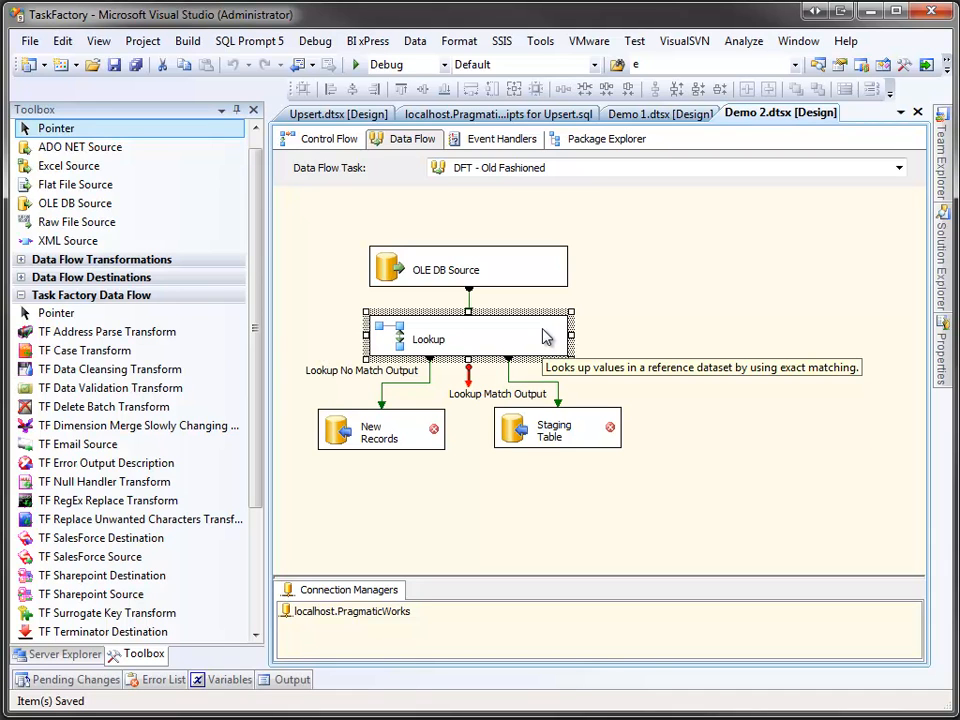
mouse_move(412, 420)
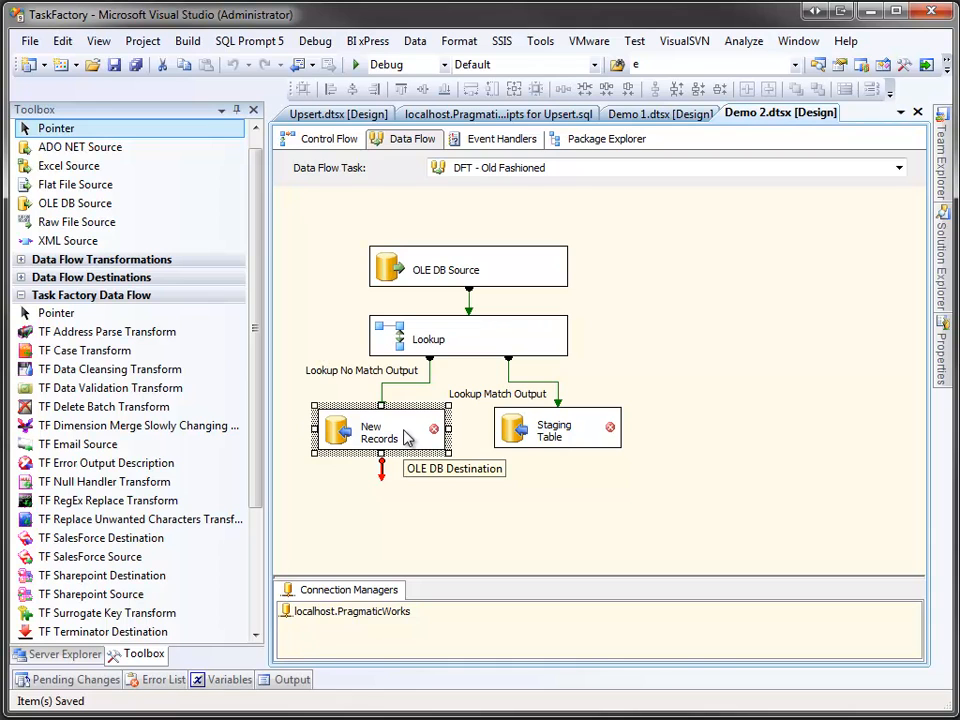
mouse_move(520, 436)
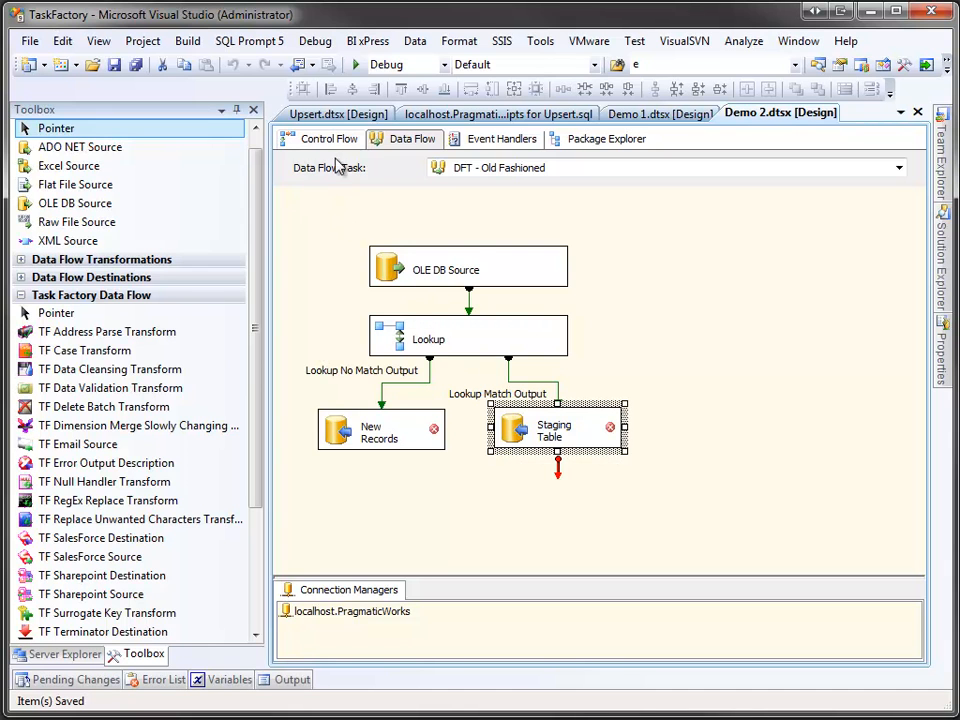
click(328, 138)
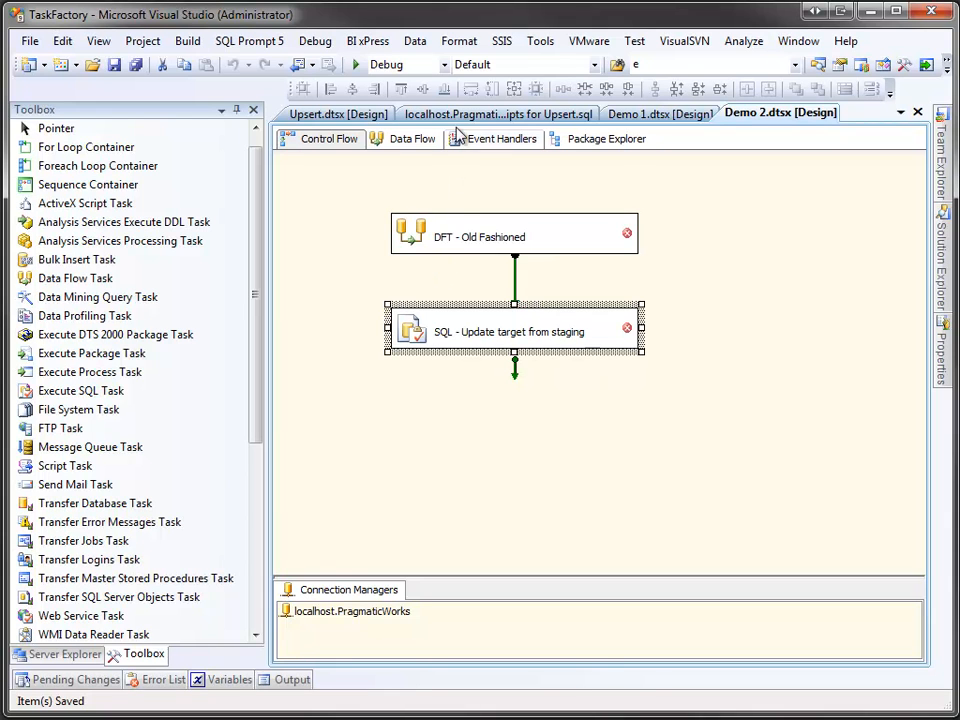
- Show the SQL query results for TaskFactory.UpsertSource and TaskFactory.UpsertDestination
click(496, 112)
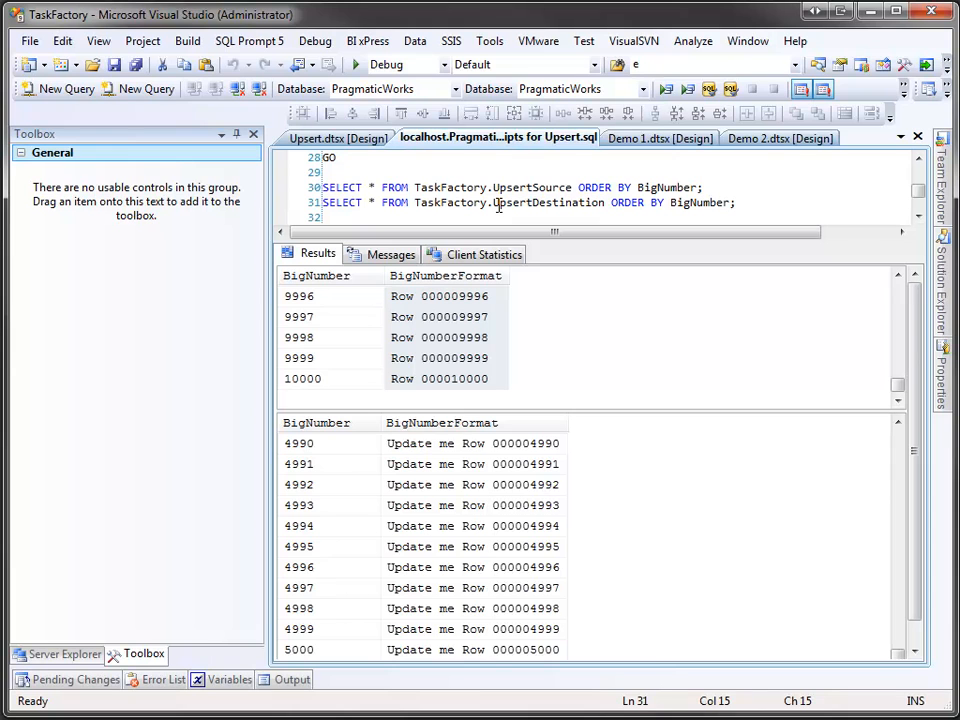
mouse_move(514, 308)
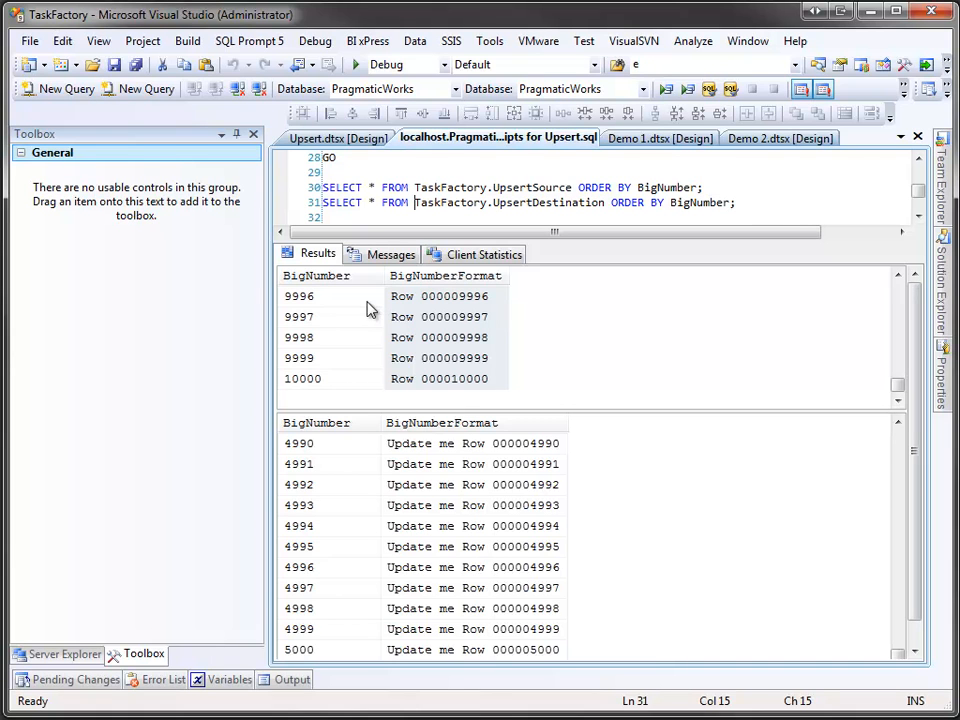
mouse_move(356, 388)
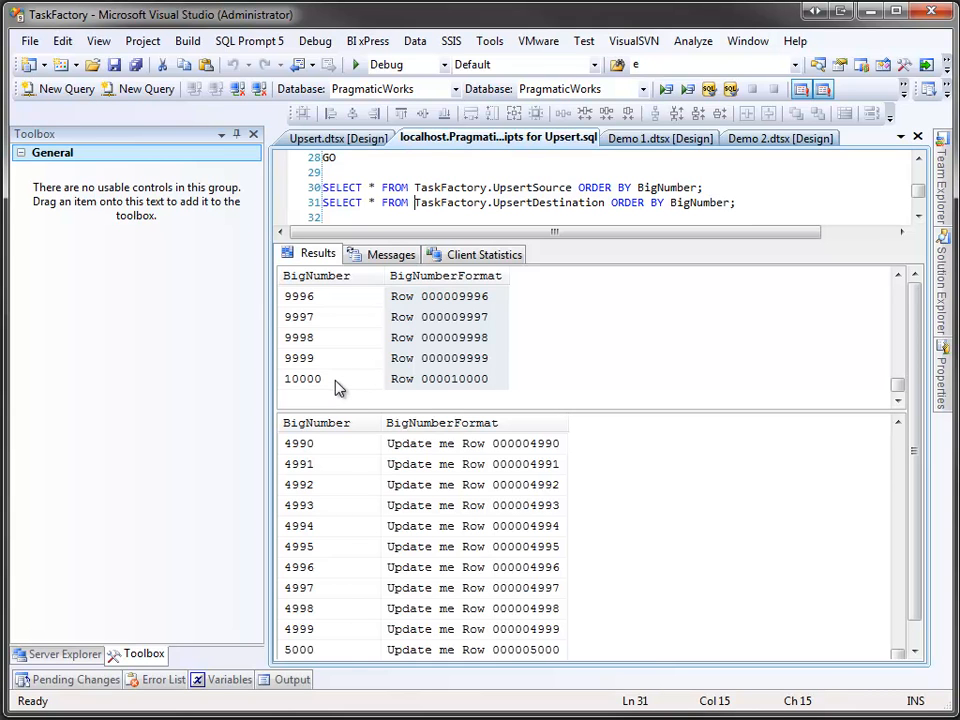
mouse_move(432, 390)
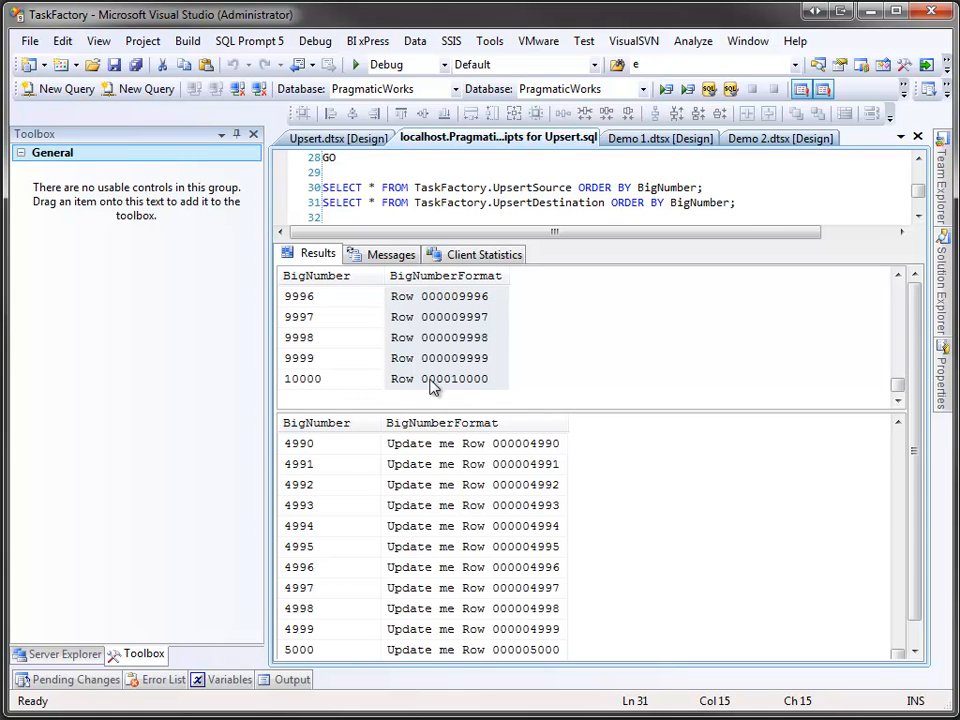
mouse_move(456, 388)
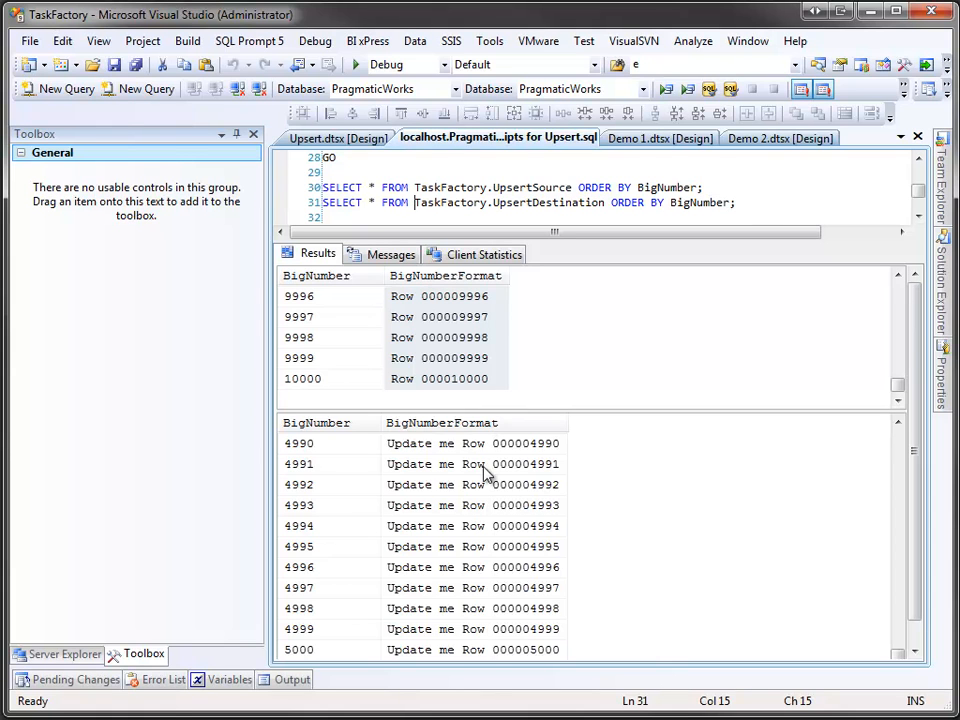
mouse_move(356, 644)
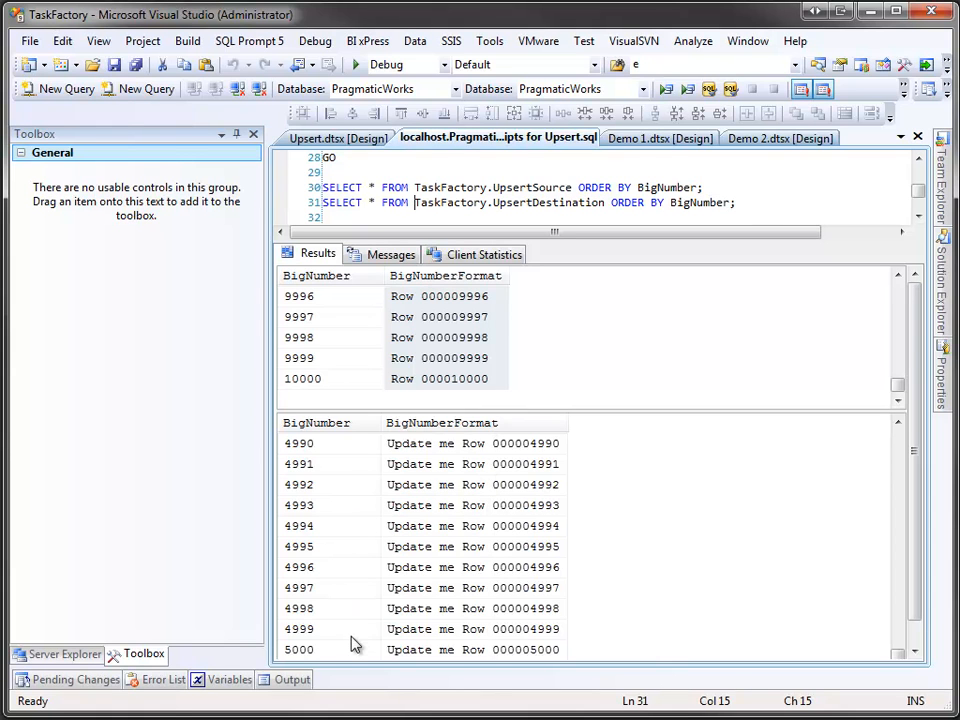
mouse_move(362, 654)
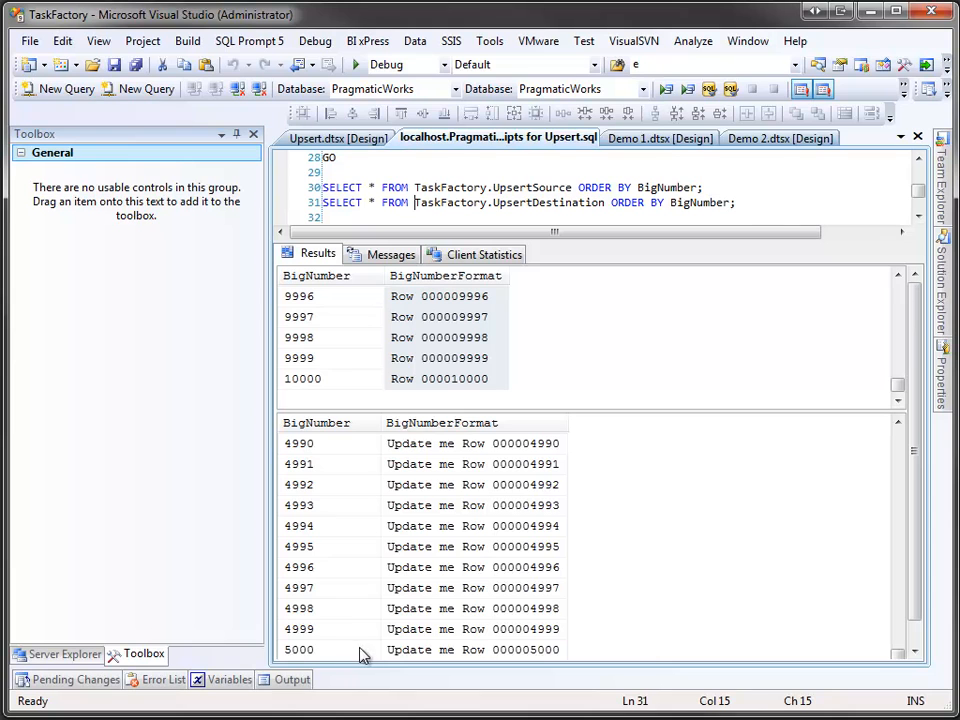
mouse_move(402, 658)
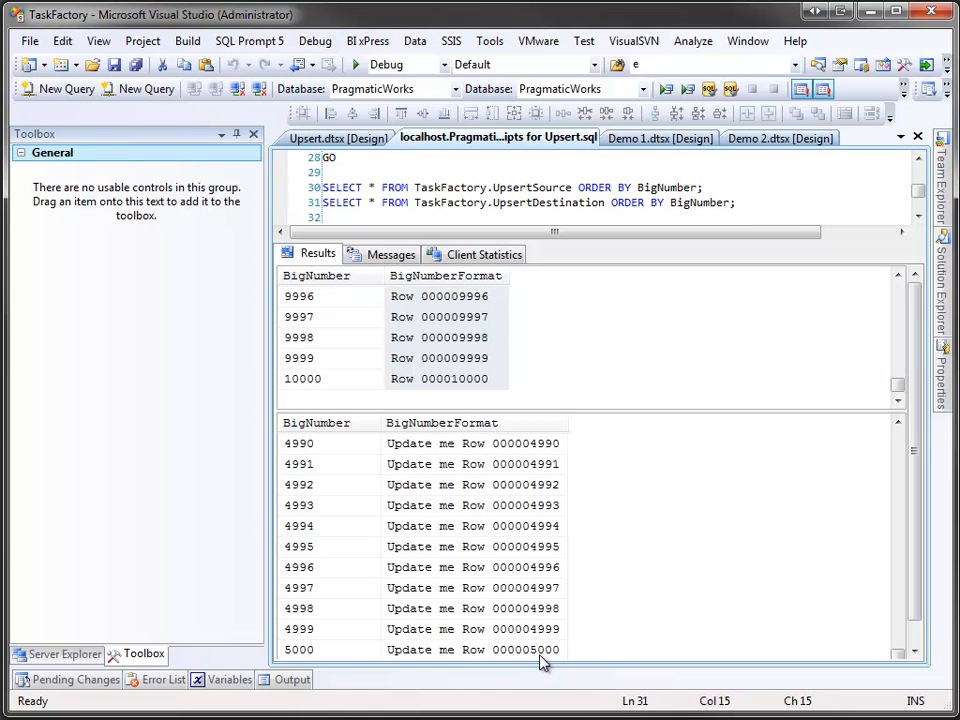
mouse_move(616, 444)
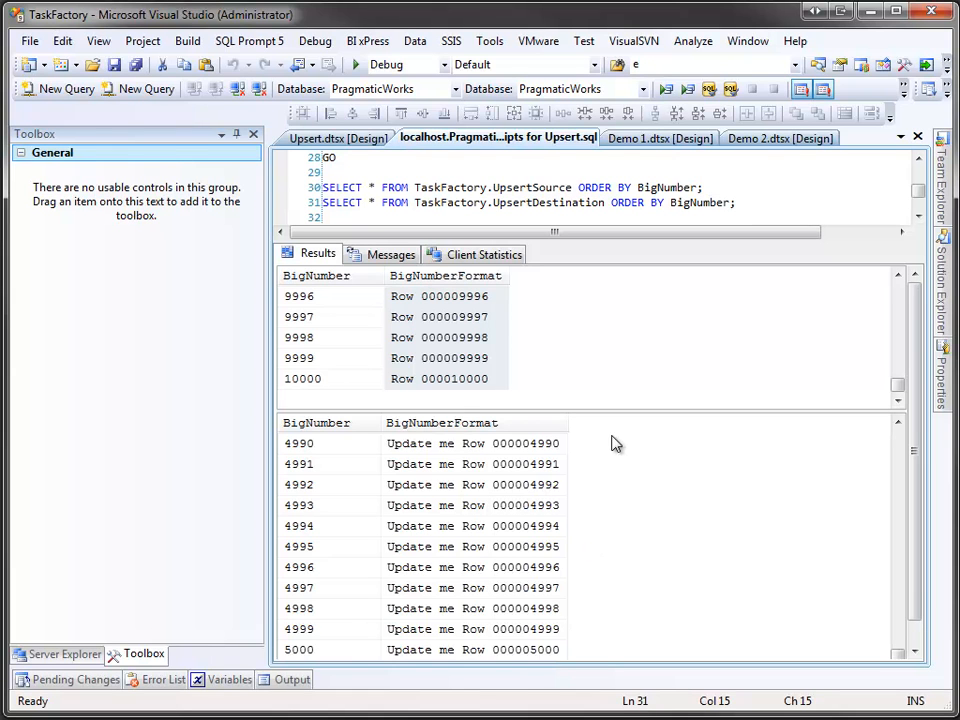
- Review the SRC - Upsert Source editor in Demo 1.dtsx: its connection, table and BigNumber columns
click(660, 136)
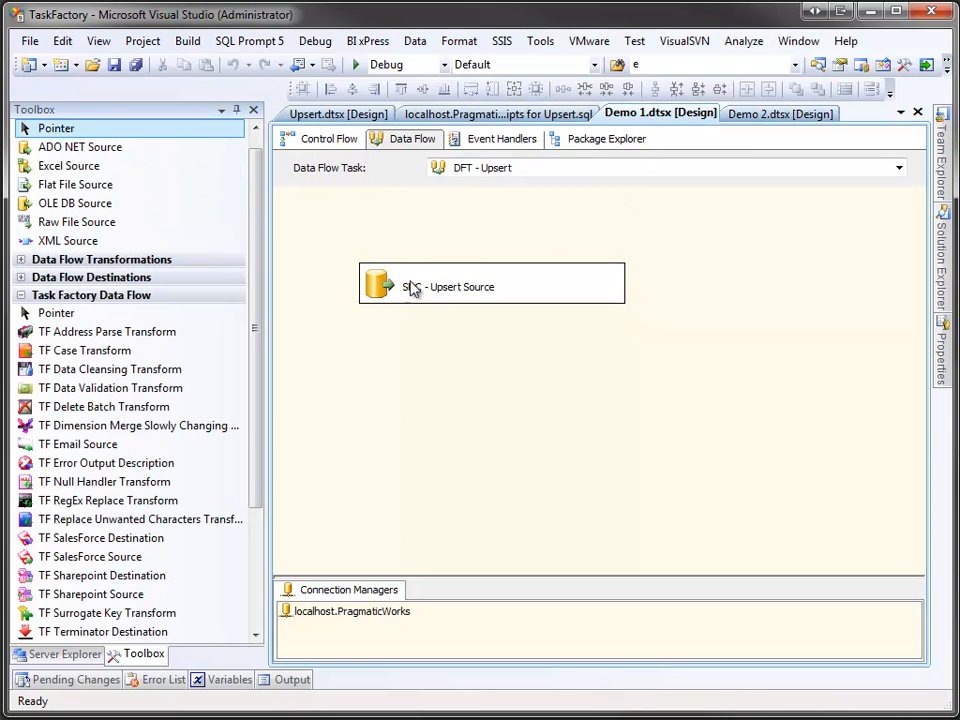
click(492, 282)
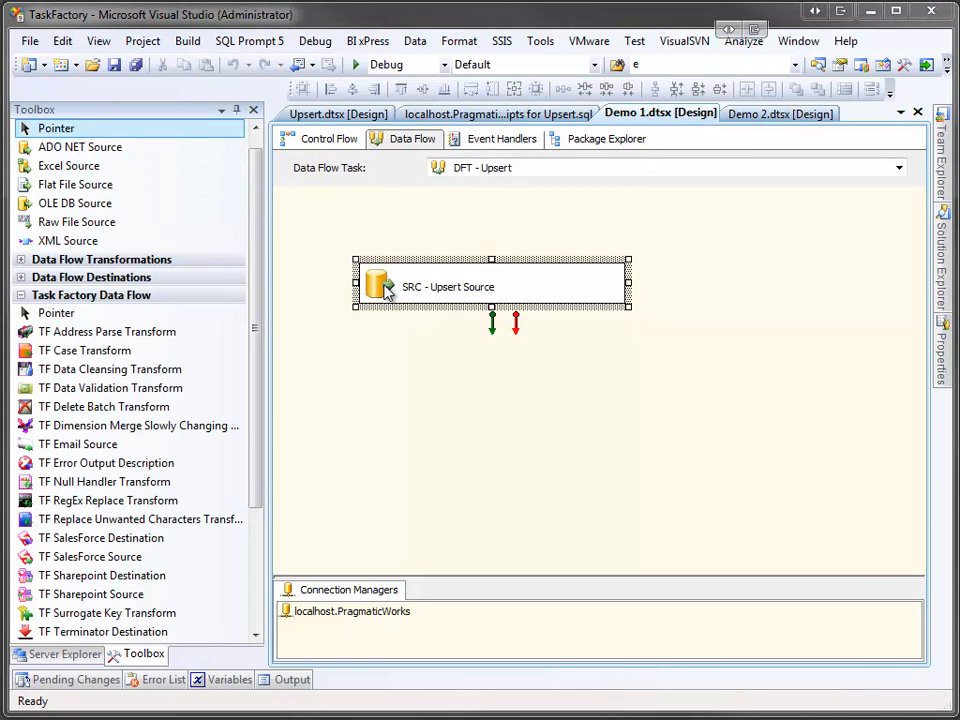
double_click(448, 288)
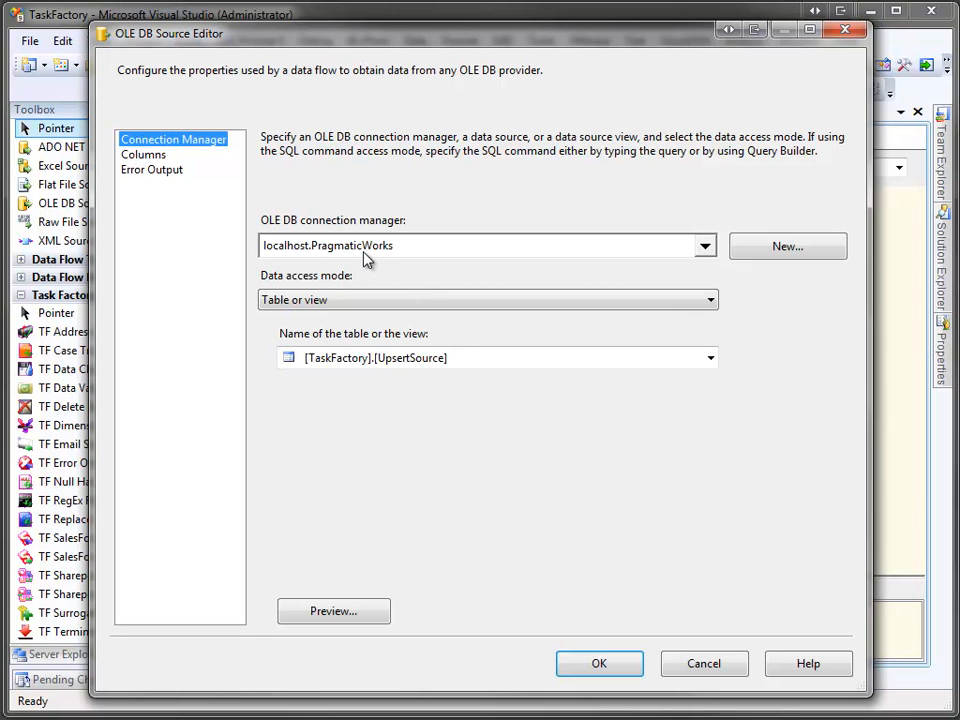
mouse_move(344, 348)
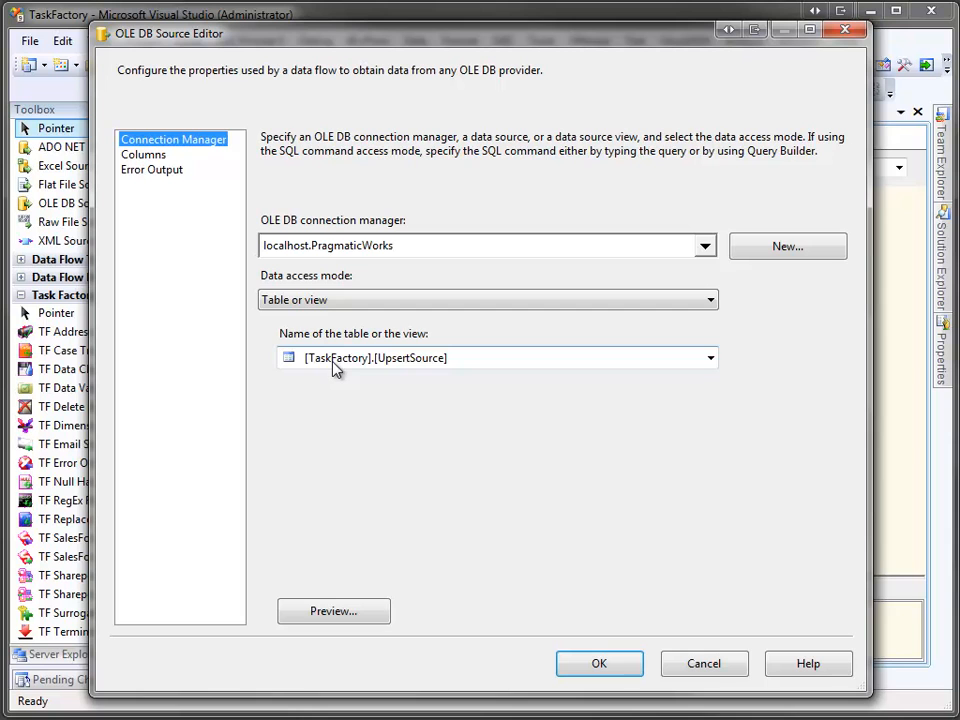
click(144, 154)
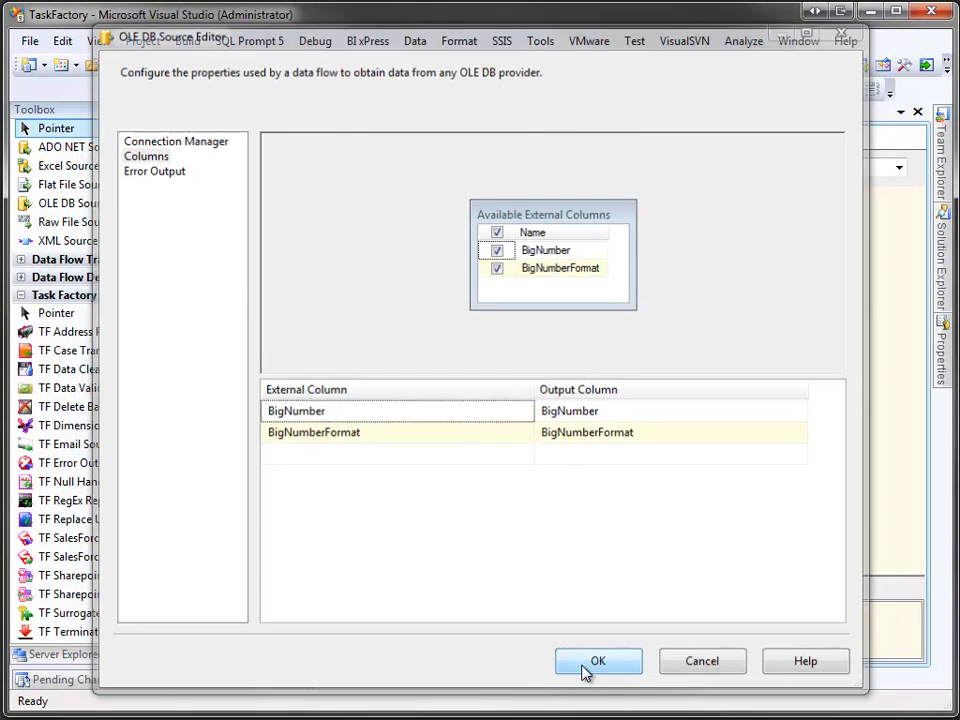
- Place a TF Upsert Destination below the upsert source and connect the source output to it
click(598, 660)
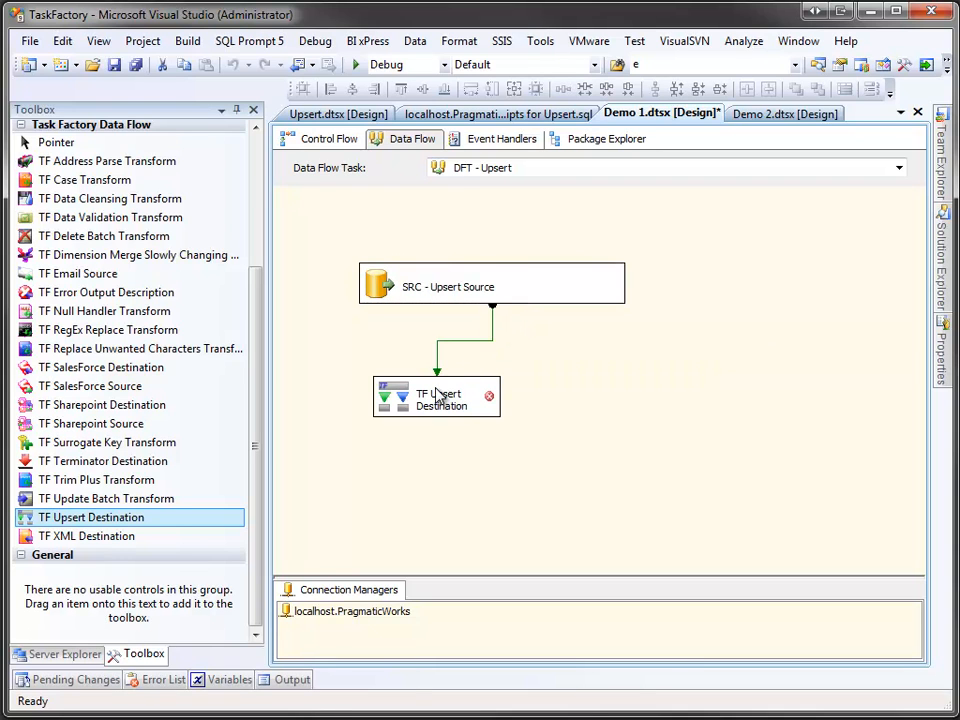
drag(324, 268, 504, 430)
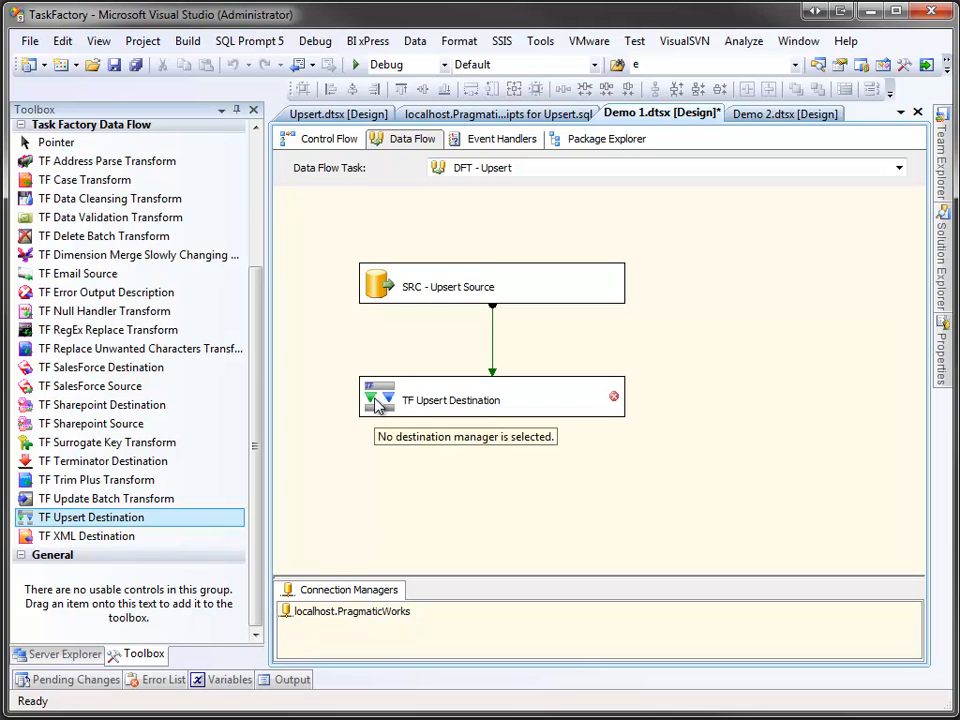
- Target the PragmaticWorks connection and the TaskFactory.UpsertDestination table in the upsert destination editor
click(492, 400)
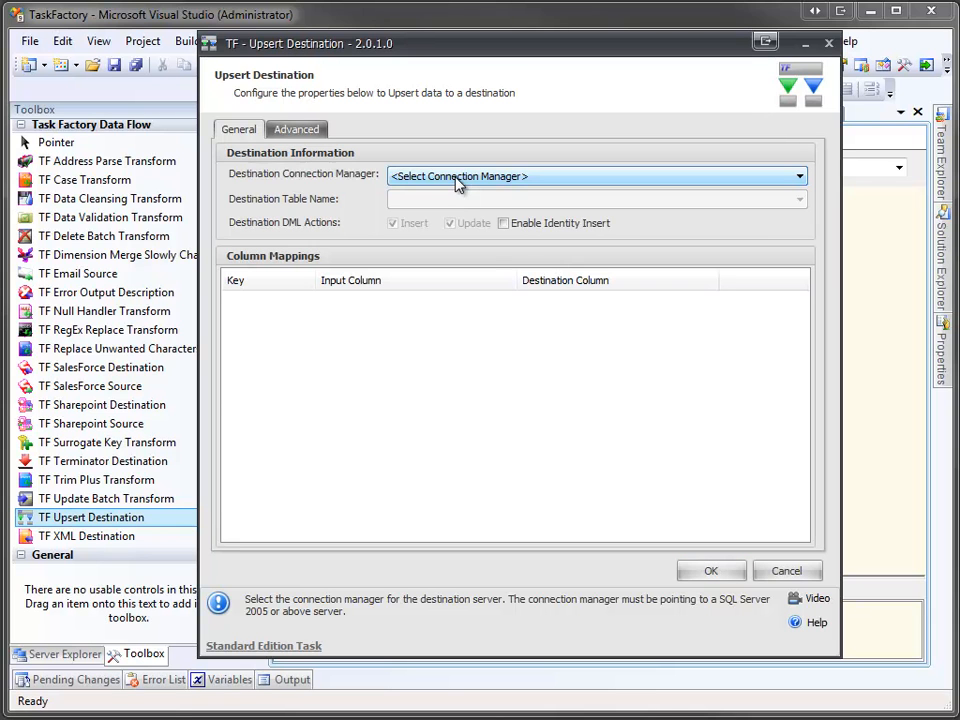
click(596, 176)
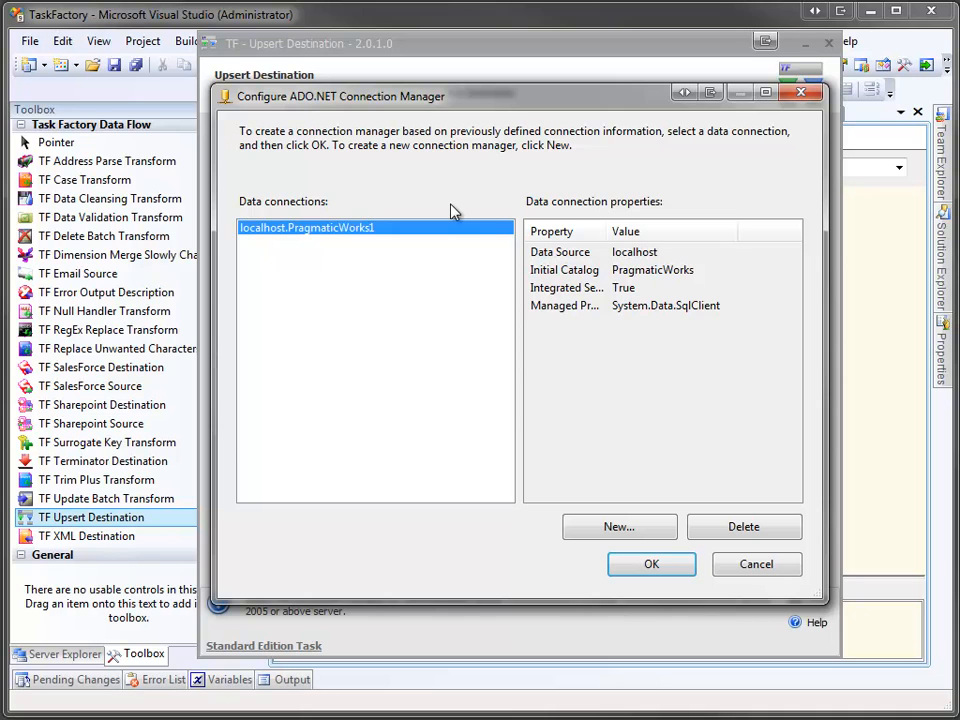
mouse_move(568, 290)
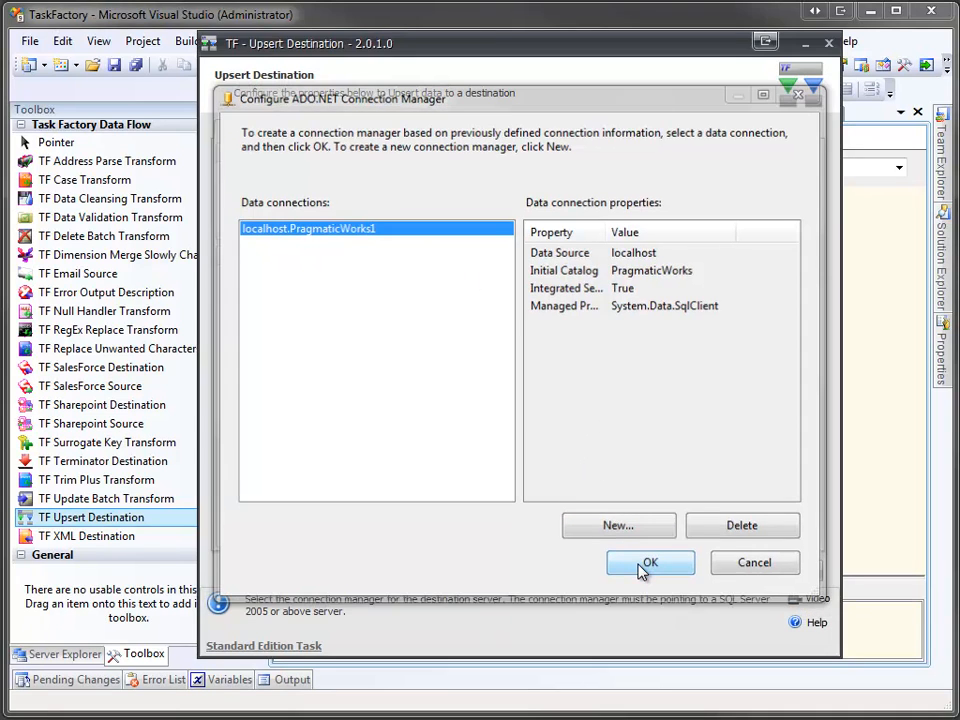
click(650, 562)
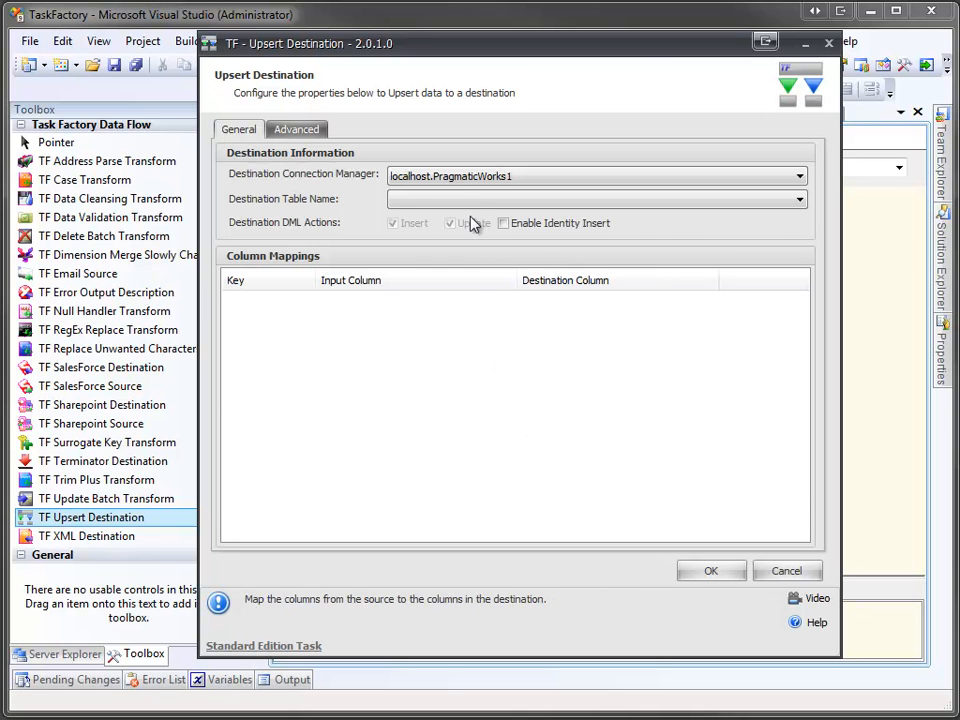
click(798, 200)
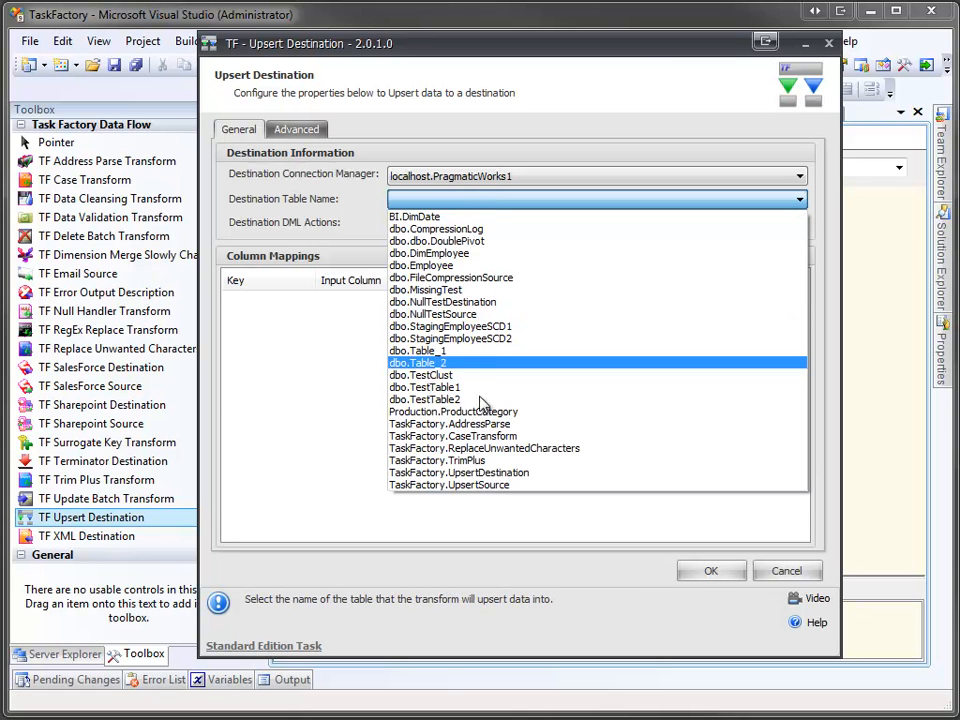
click(458, 472)
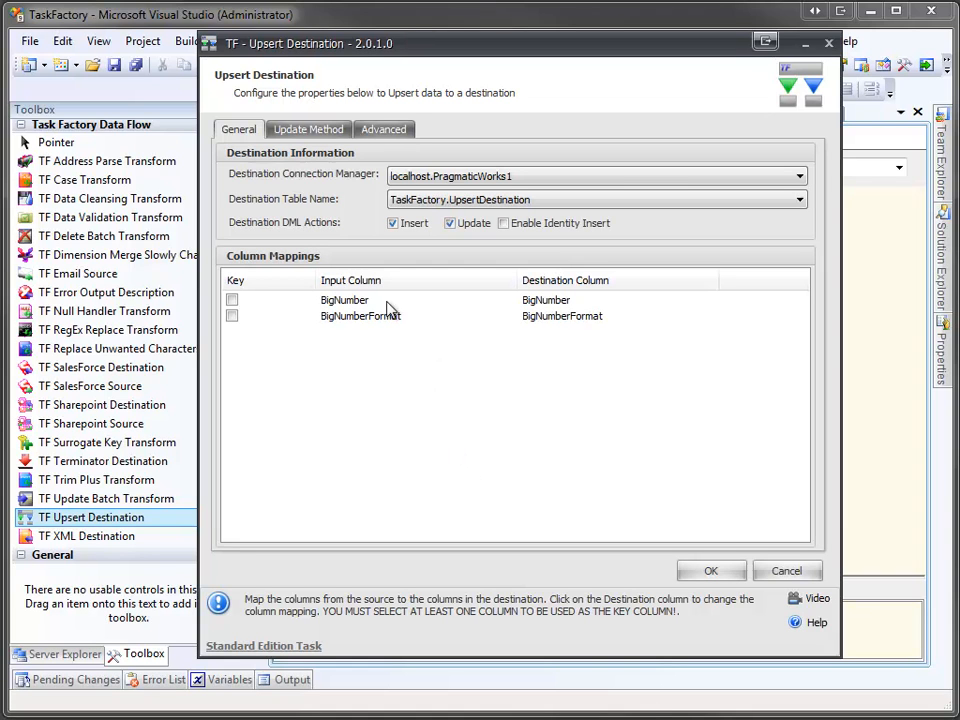
mouse_move(388, 332)
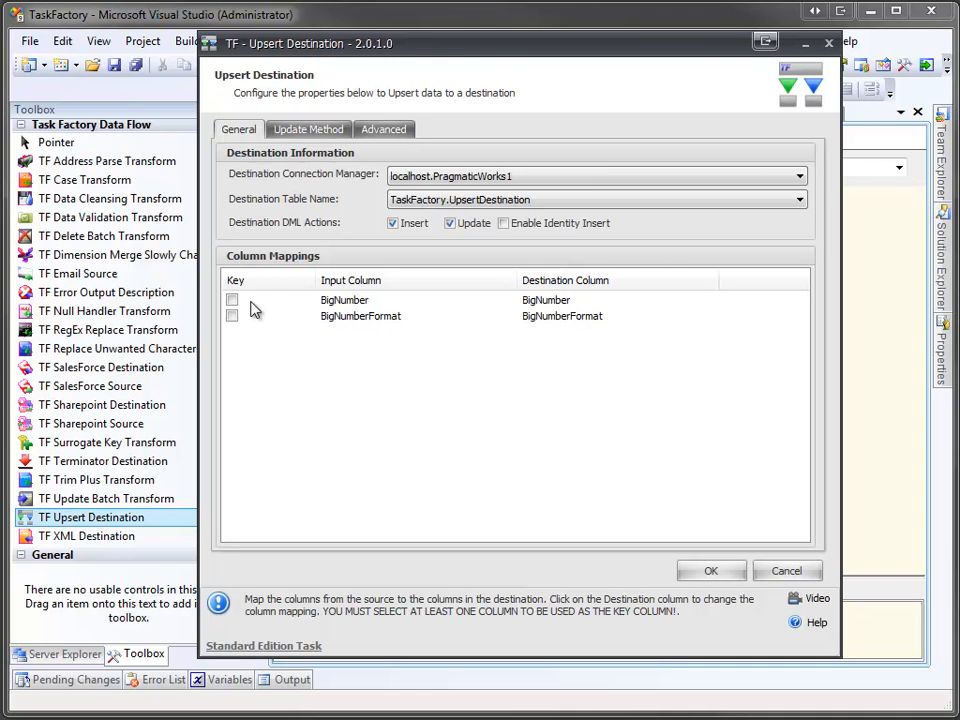
- Mark BigNumber as the key column in the upsert column mappings
click(232, 300)
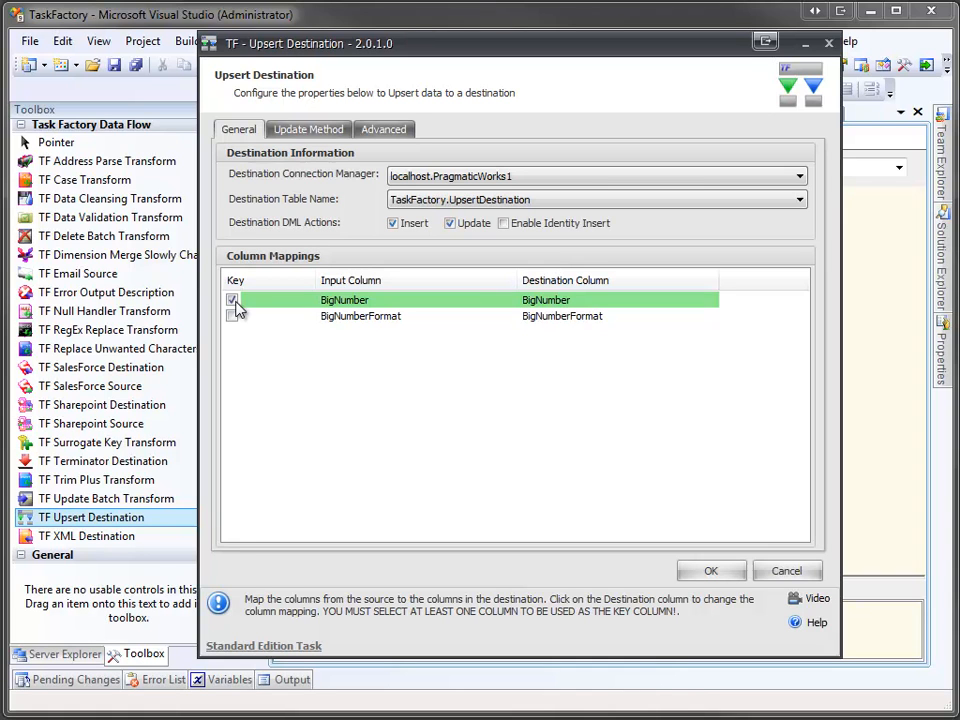
click(232, 300)
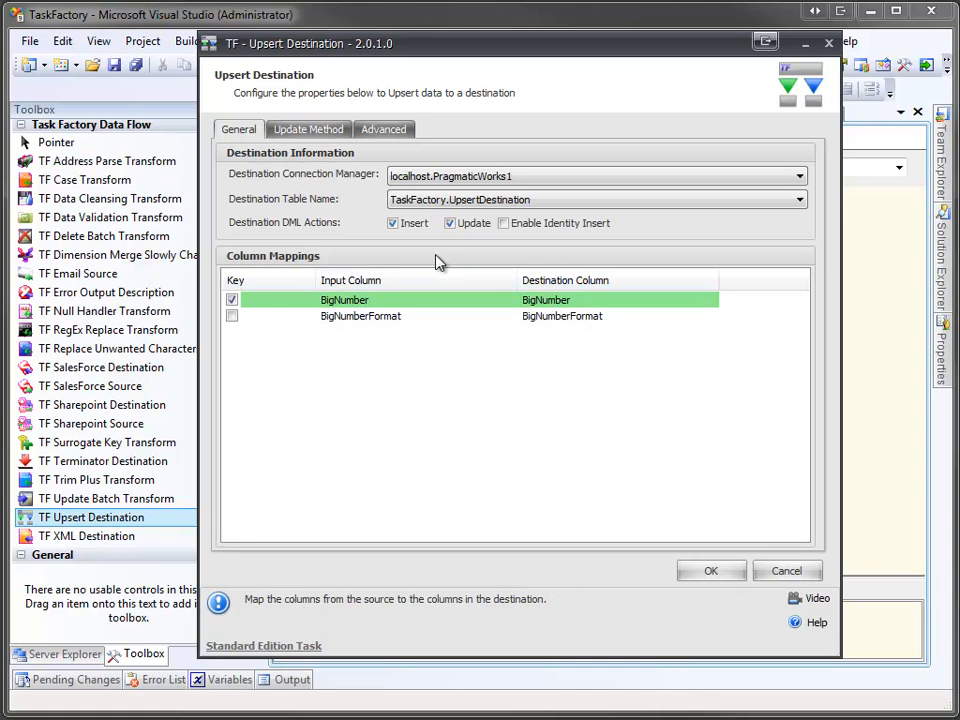
mouse_move(520, 240)
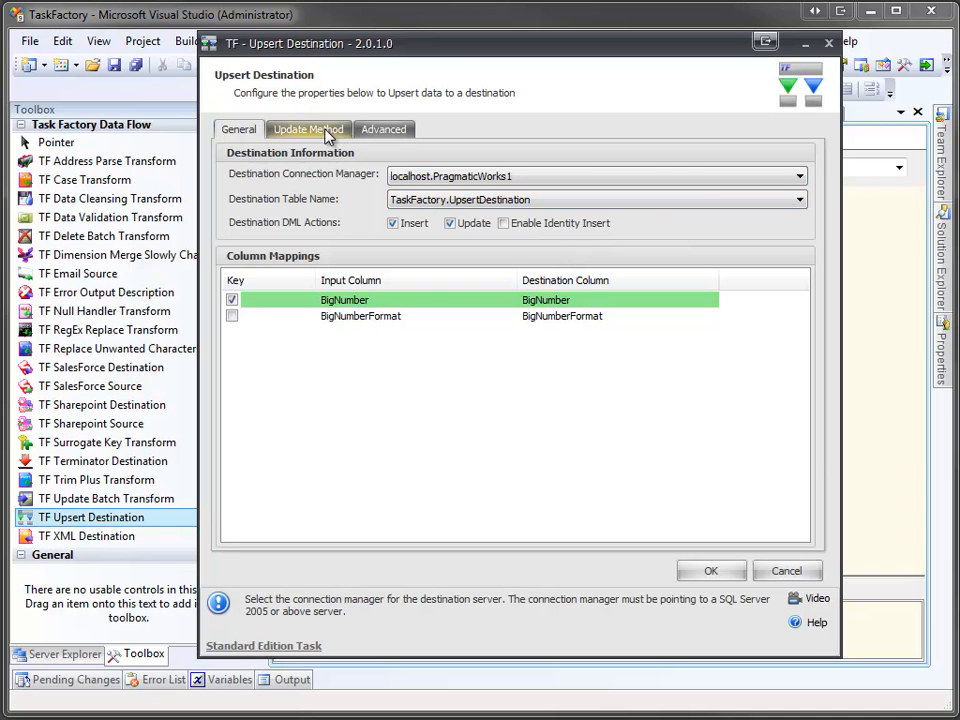
- Review the Update Method options and keep Bulk Update based on primary key
click(308, 128)
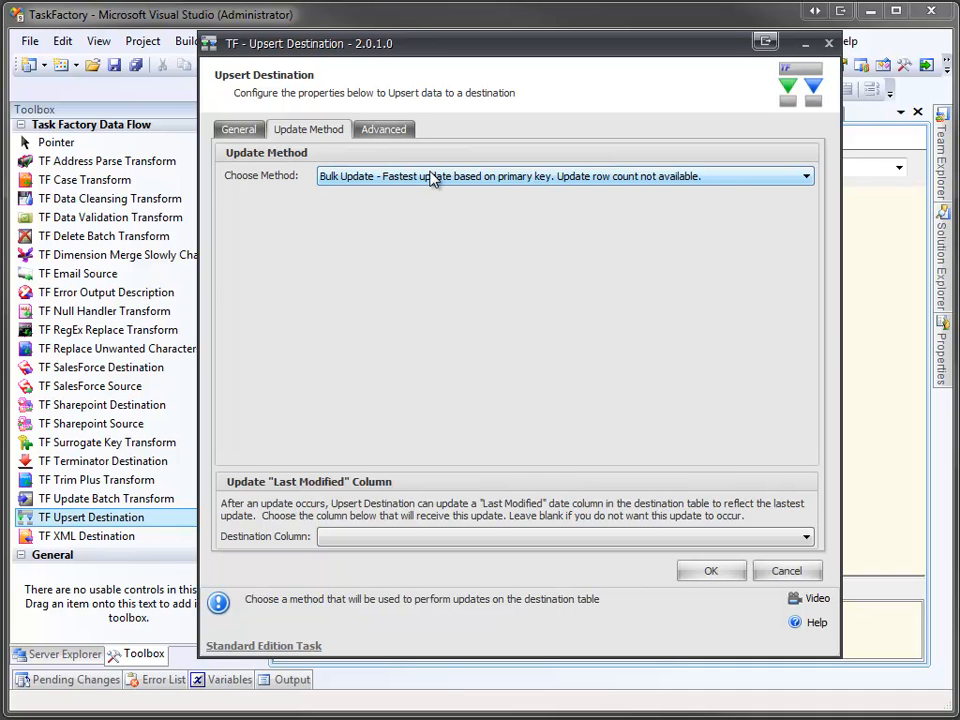
mouse_move(508, 178)
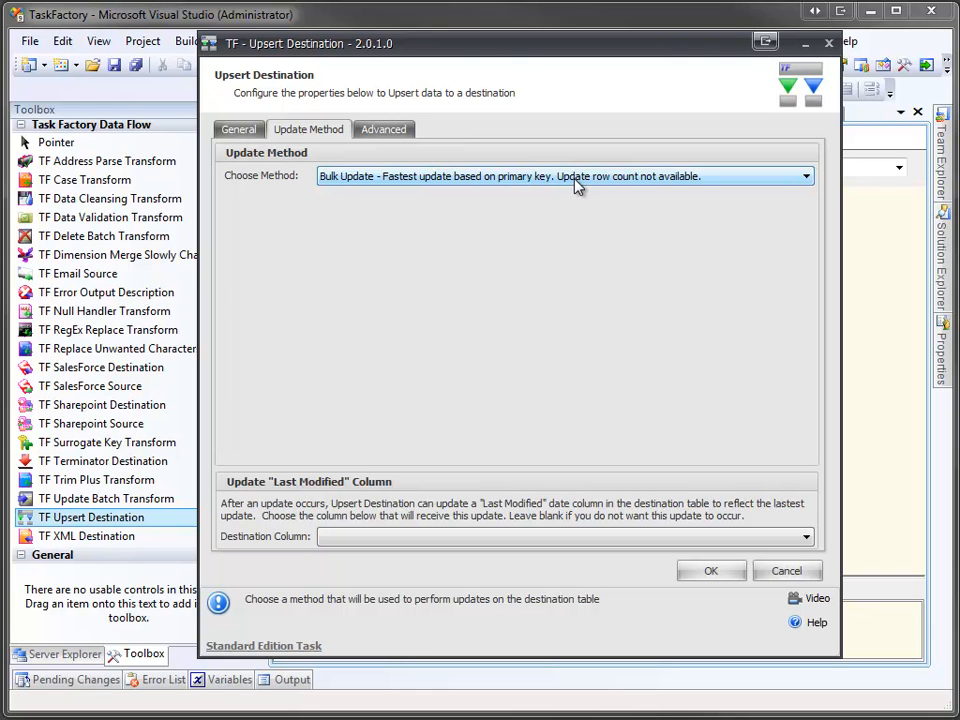
click(804, 176)
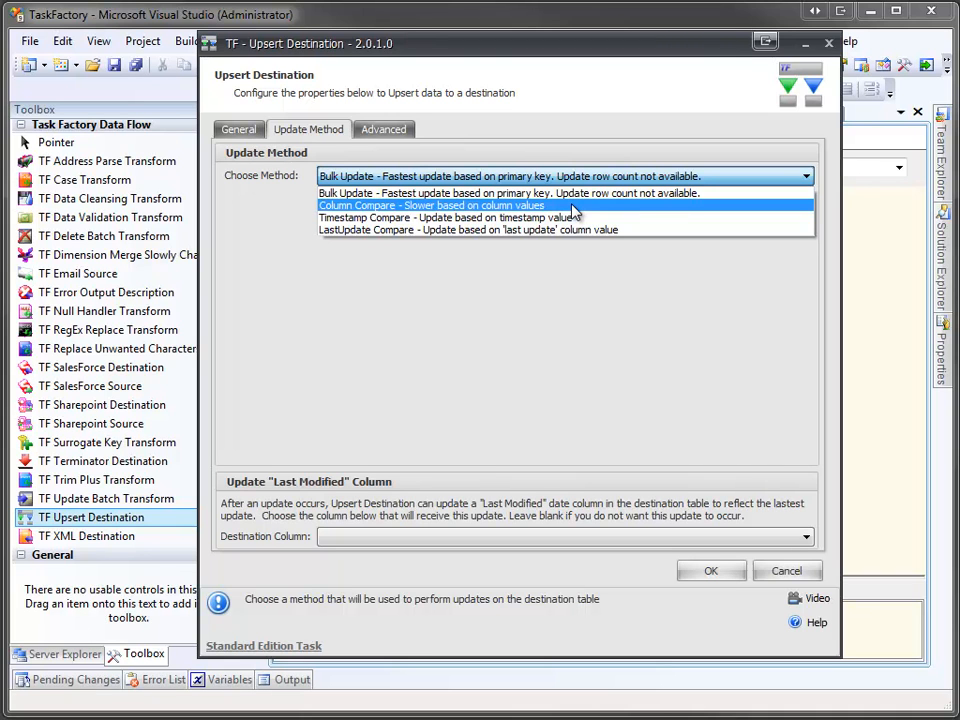
mouse_move(570, 228)
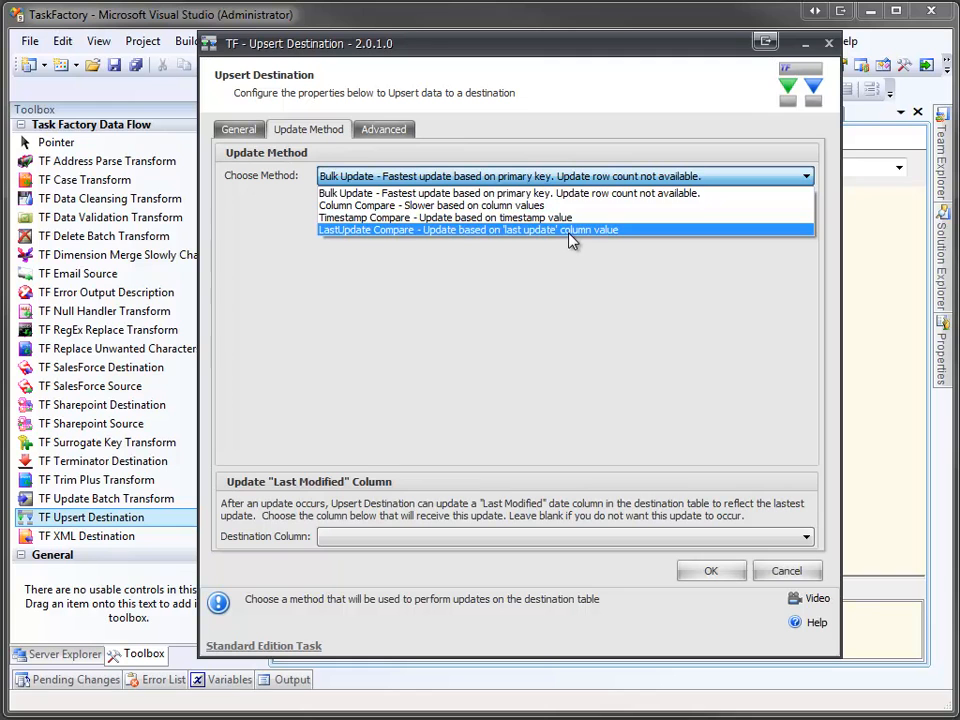
click(560, 176)
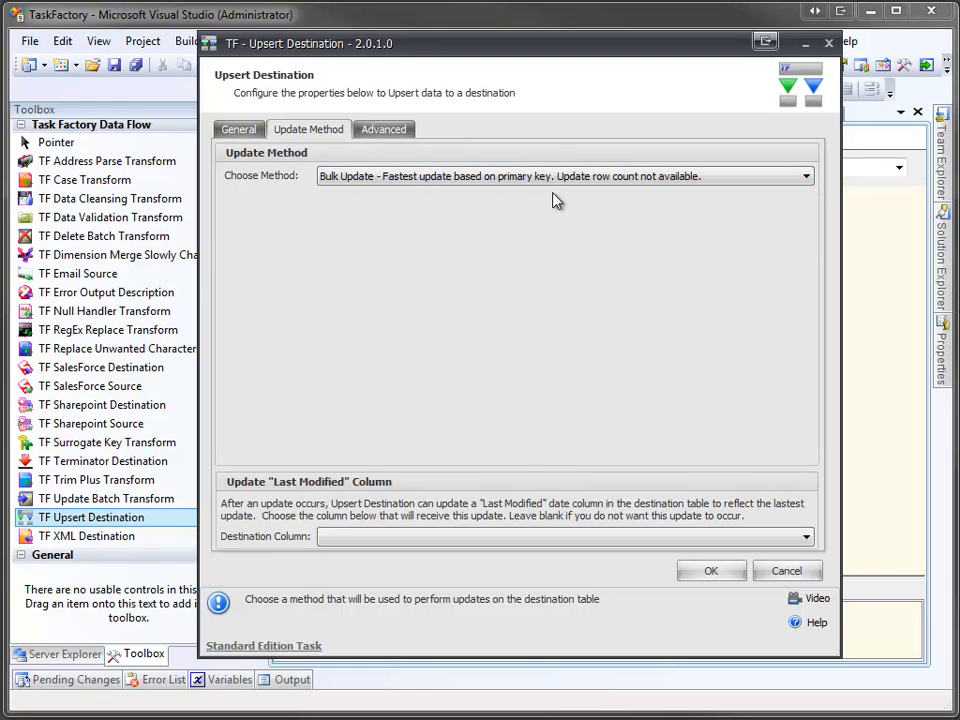
mouse_move(540, 336)
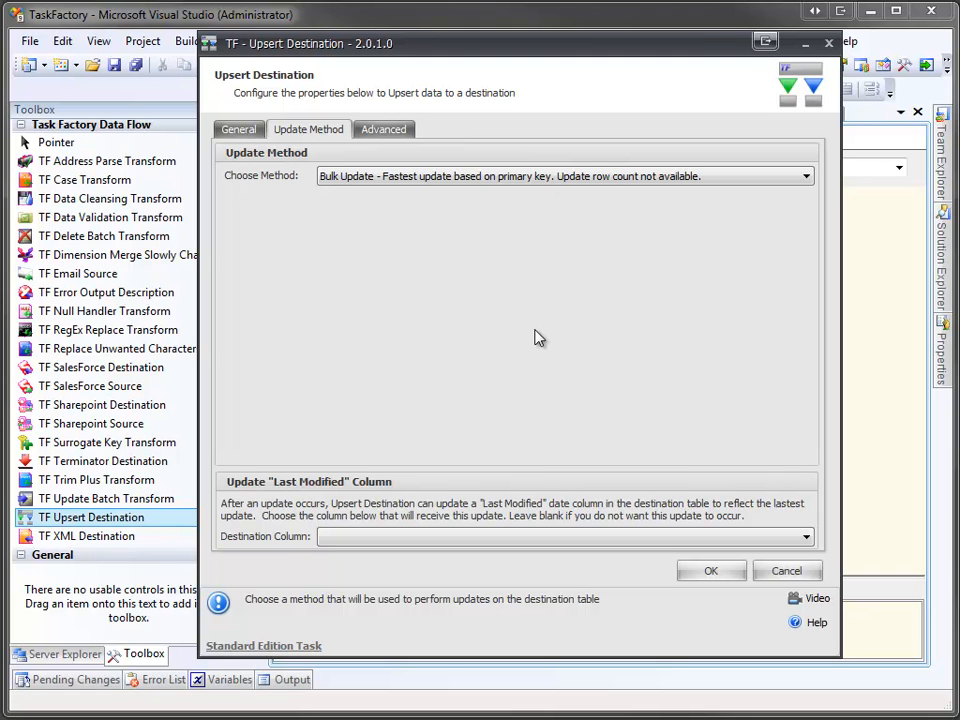
mouse_move(512, 516)
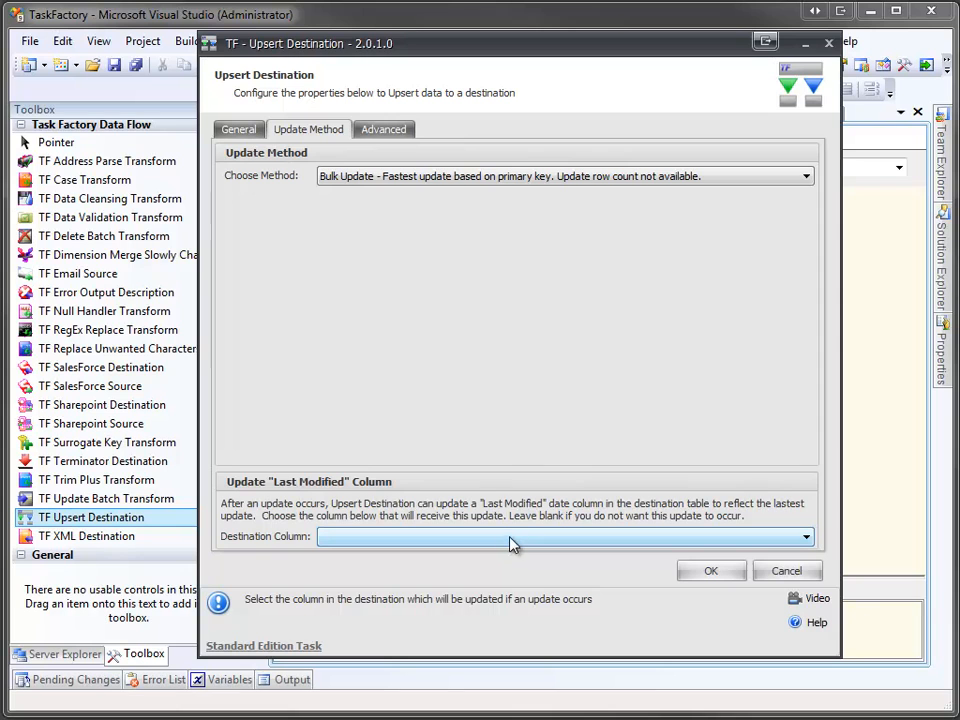
- Review the Advanced timeout and row-count options unchanged, then return to the General mappings
click(384, 128)
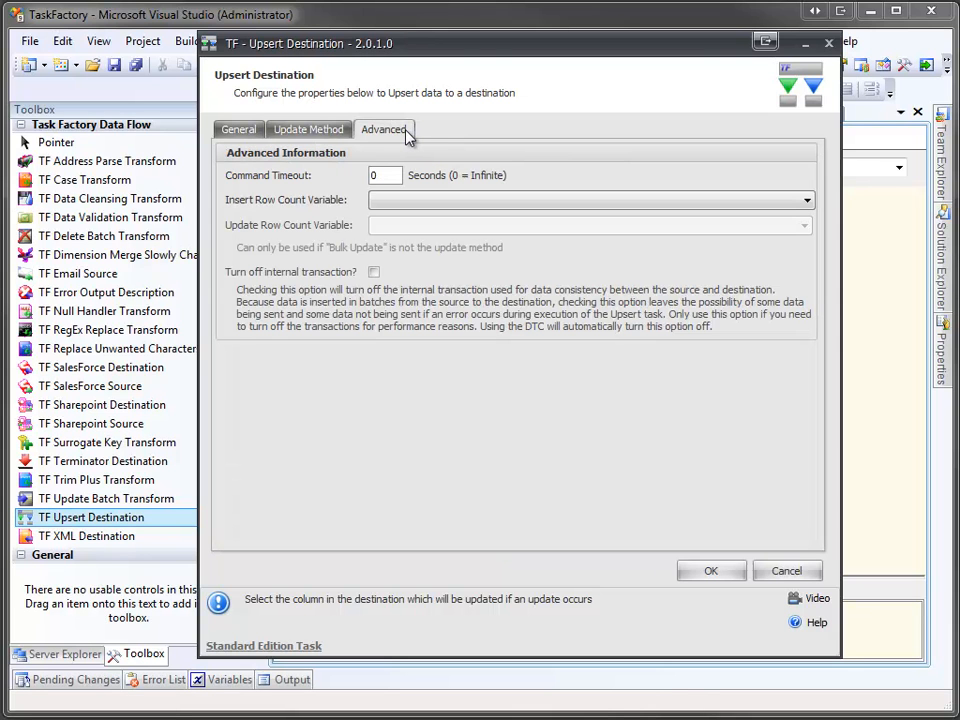
mouse_move(404, 164)
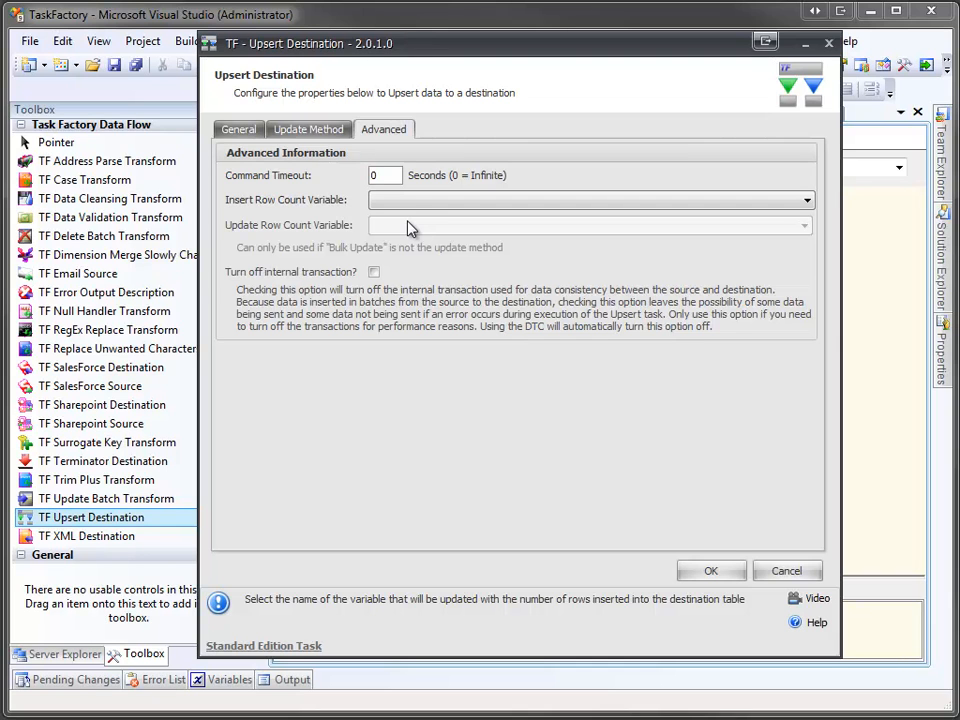
click(238, 128)
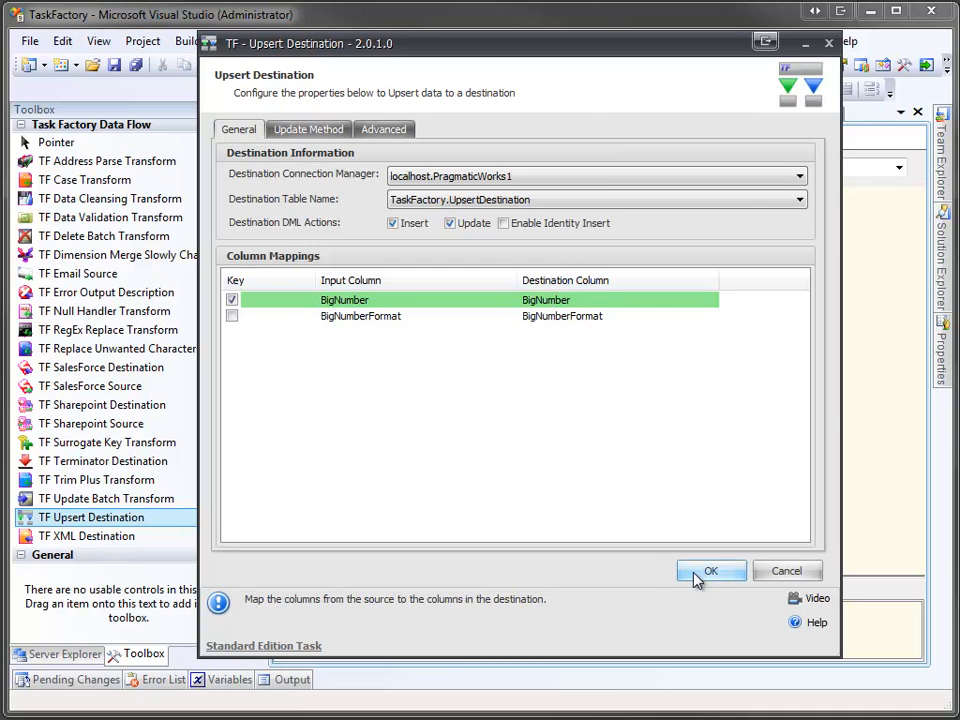
- Confirm the upsert destination settings and execute Demo 1.dtsx, upserting 10,000 rows
click(712, 572)
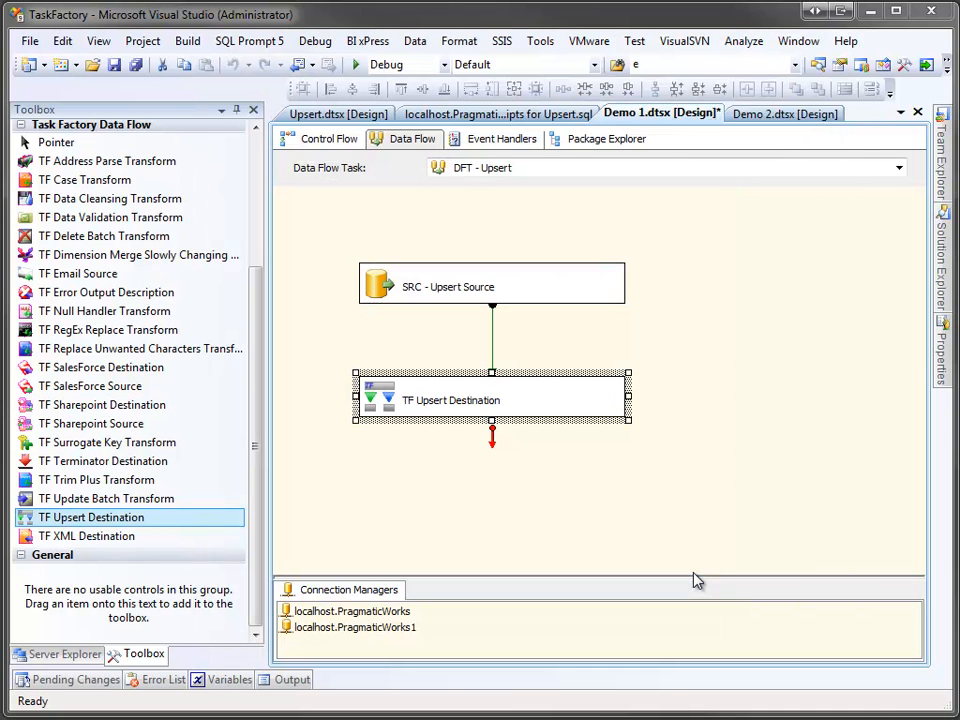
mouse_move(684, 558)
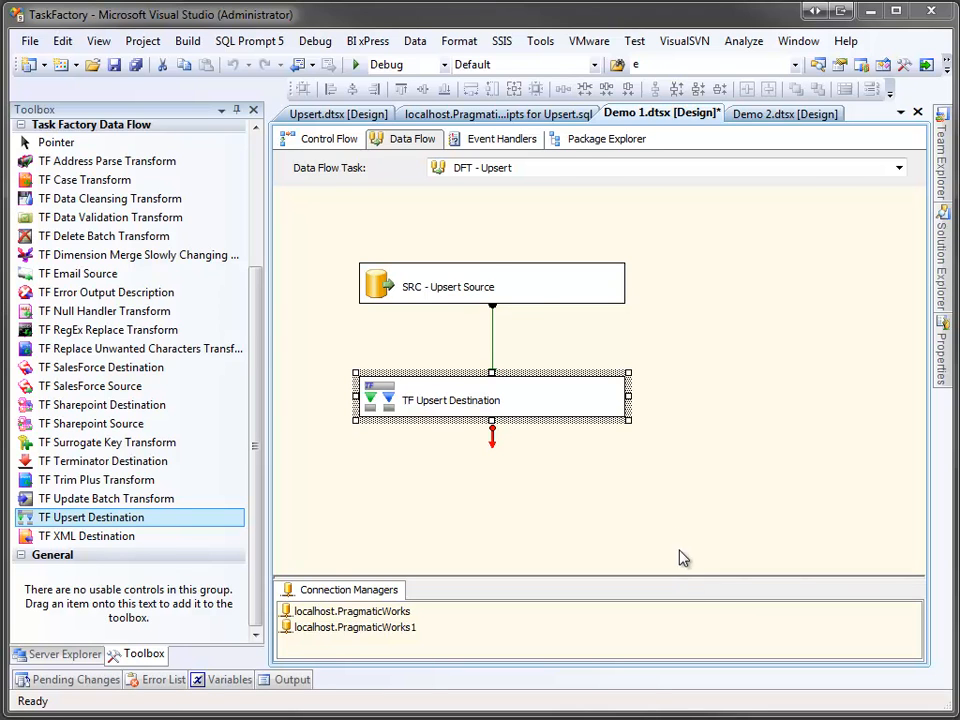
mouse_move(500, 262)
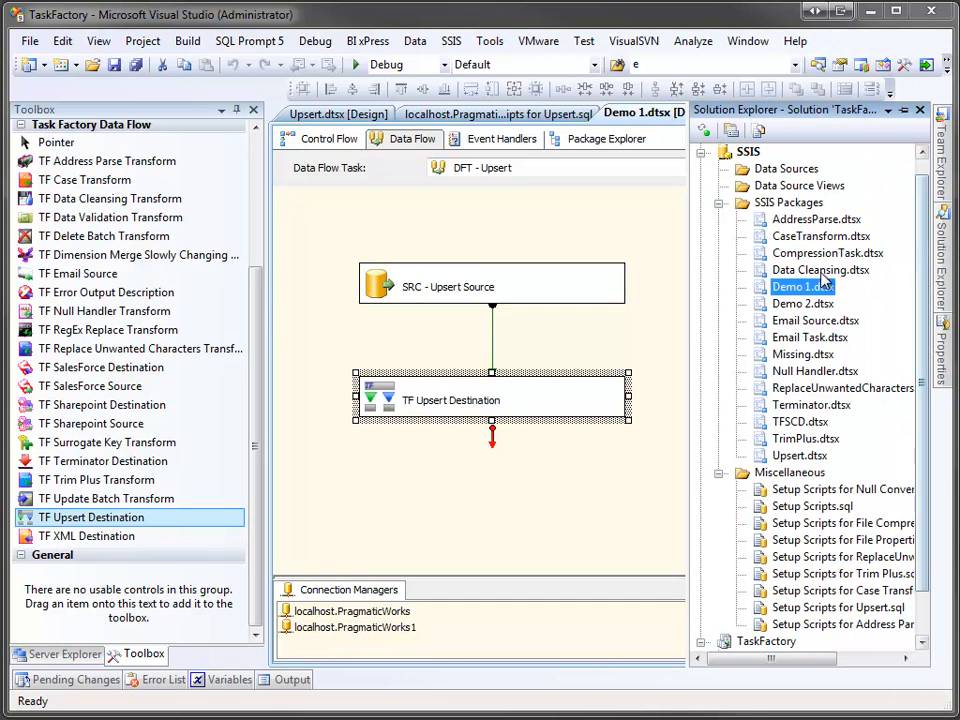
right_click(800, 288)
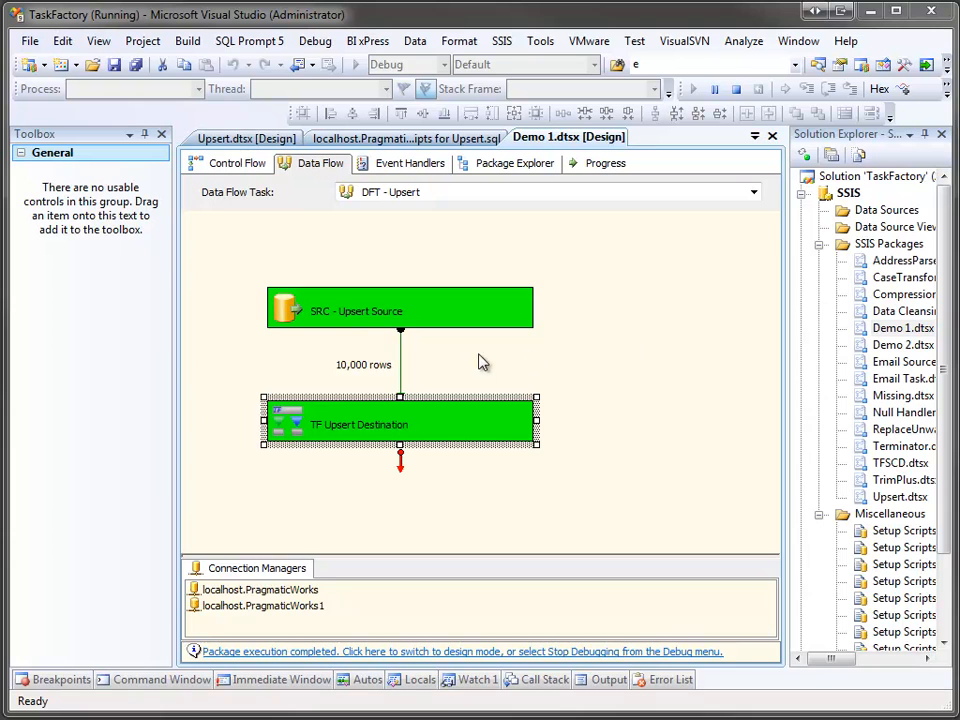
mouse_move(504, 308)
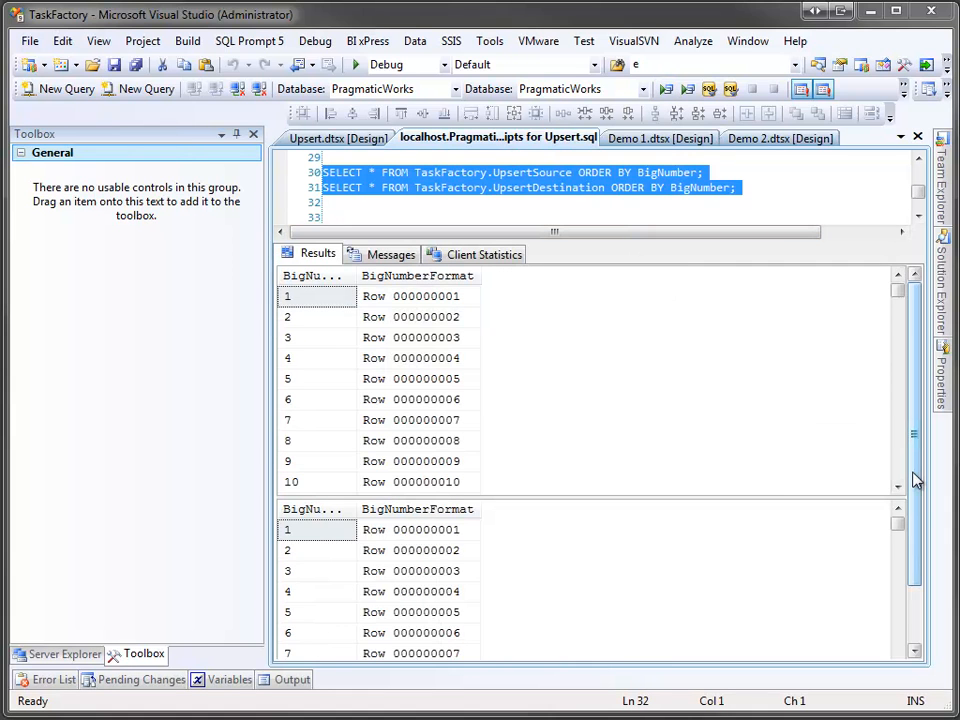
- Scroll the destination result grid to confirm rows now extend into the thousands
scroll(down, 3)
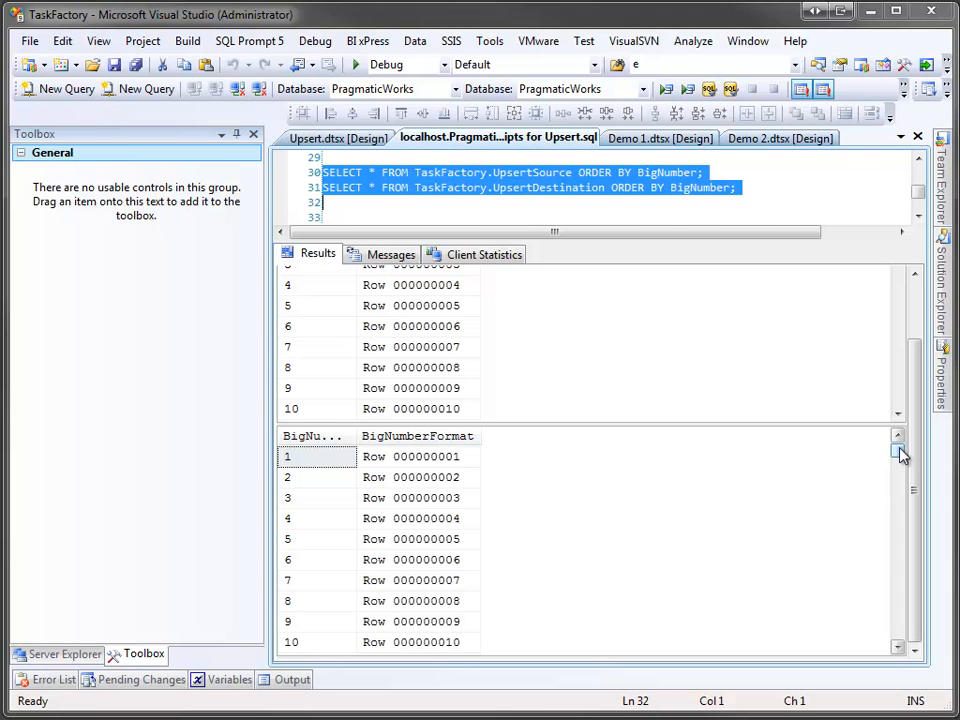
drag(898, 456, 898, 488)
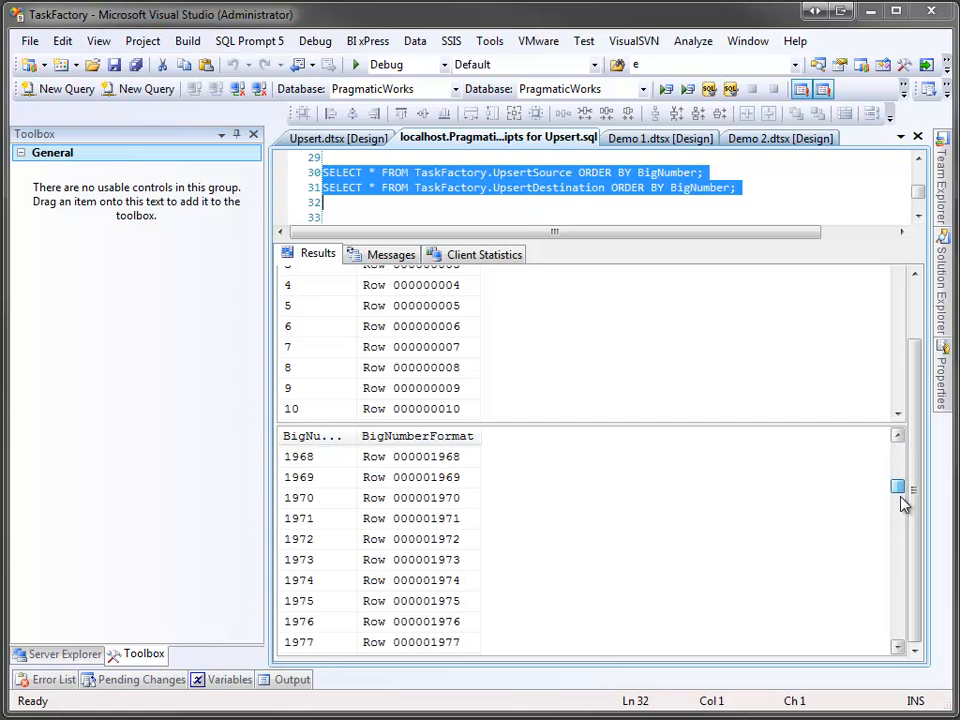
drag(896, 488, 896, 590)
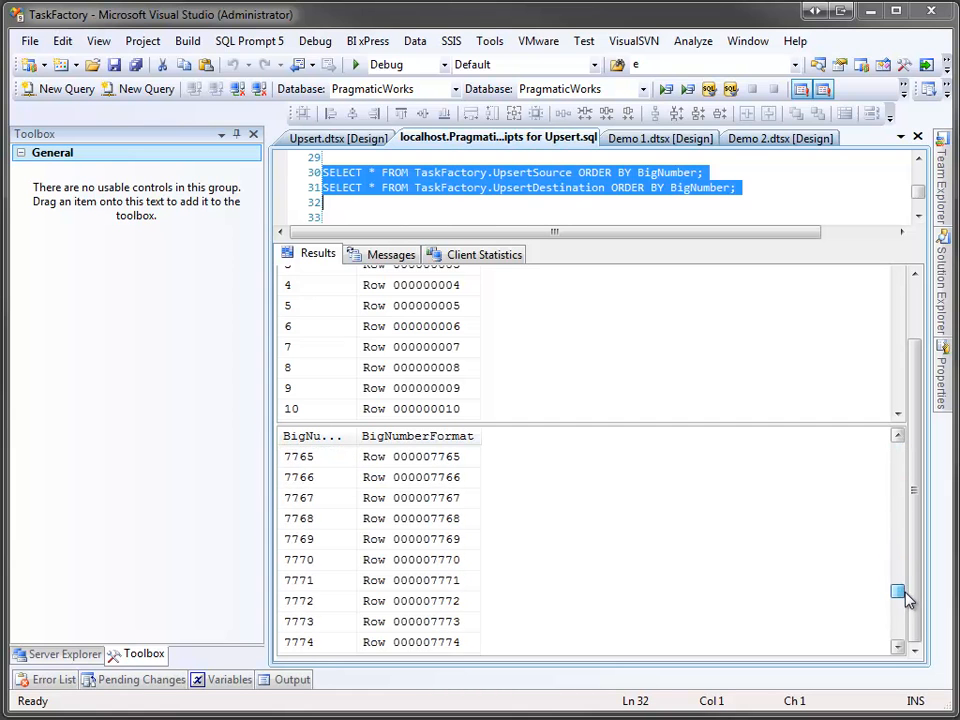
drag(896, 590, 896, 636)
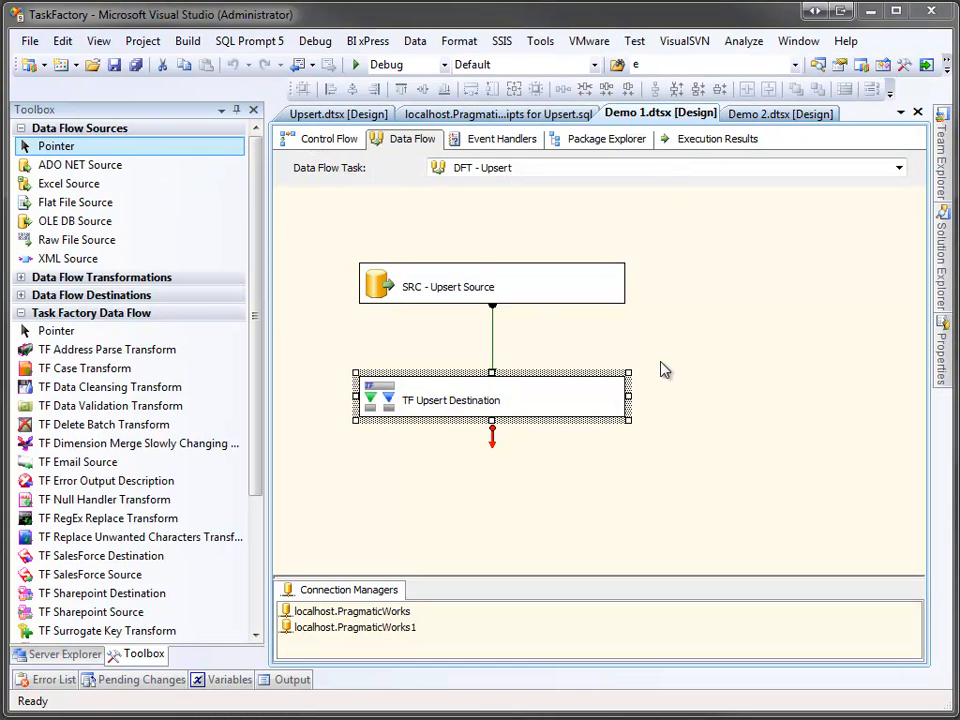
mouse_move(668, 410)
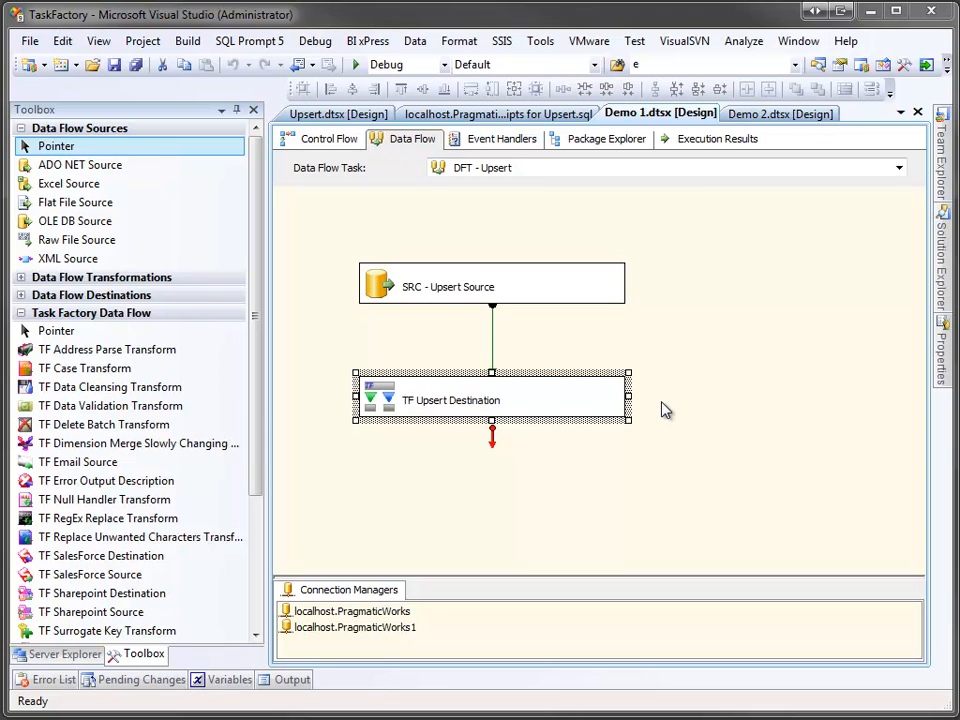